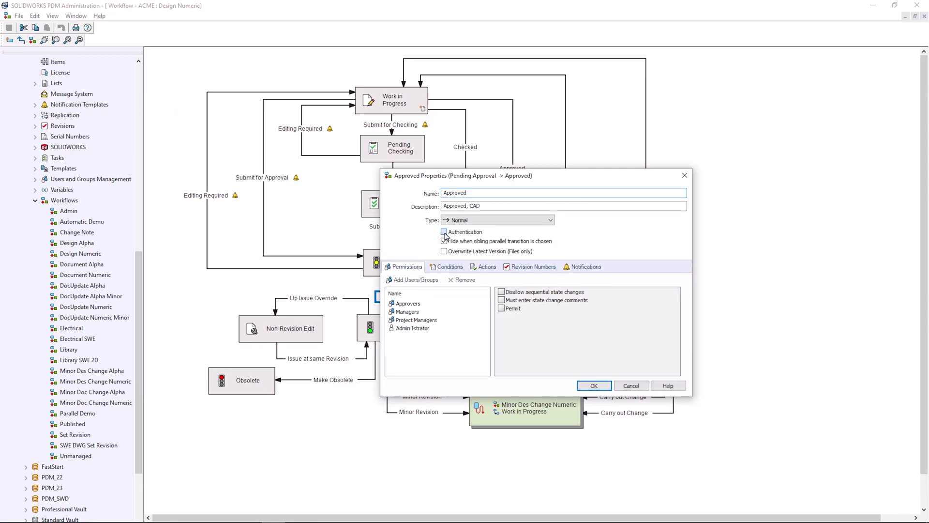
Step: Bring up the Parallel Approve transition's properties in the Parallel Demo workflow
left_click(444, 231)
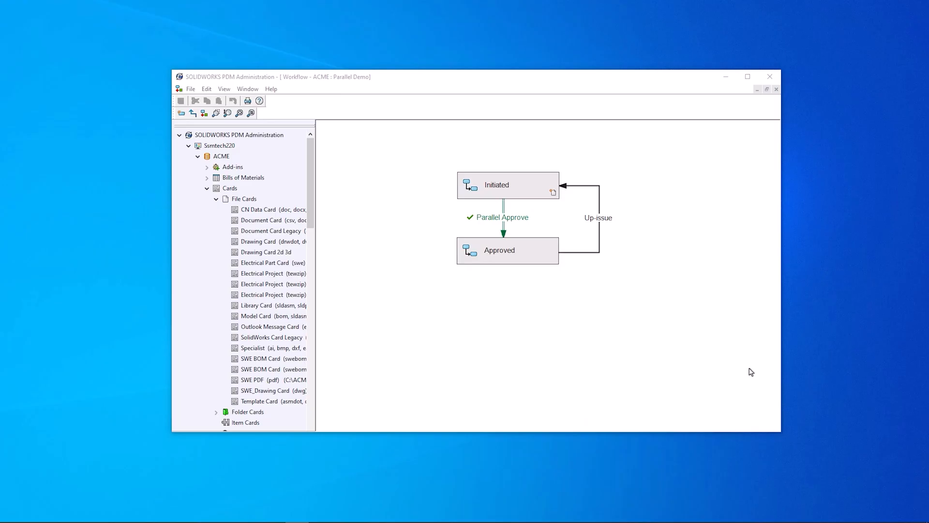
left_click(499, 217)
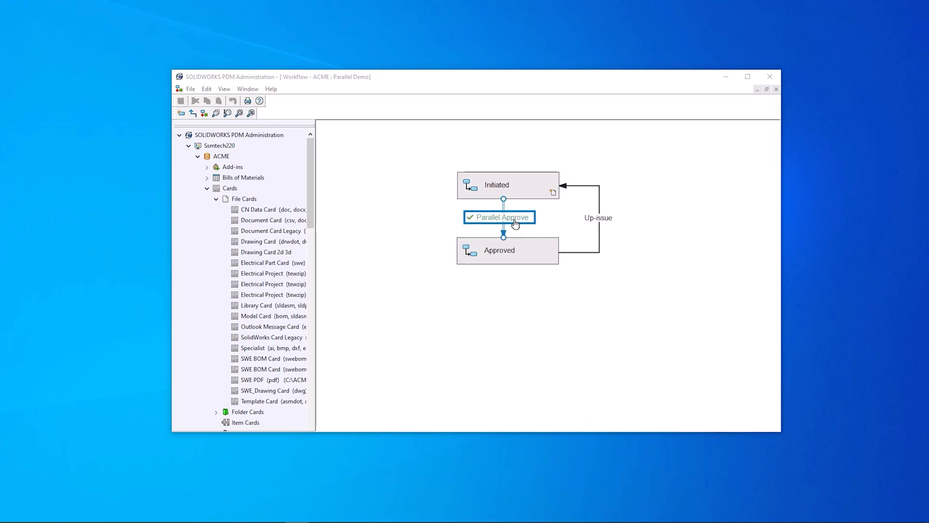
double_click(499, 217)
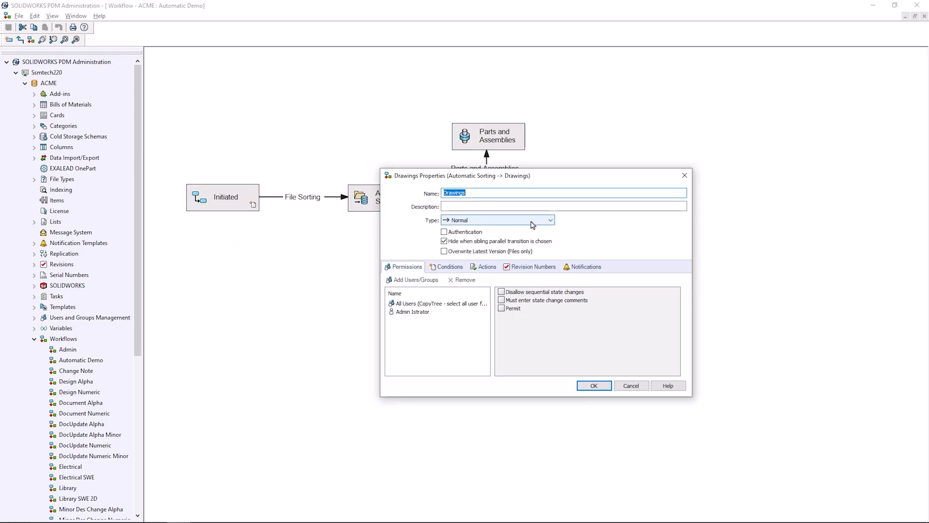
Step: Make the Drawings transition Automatic and switch to its conditions
left_click(550, 220)
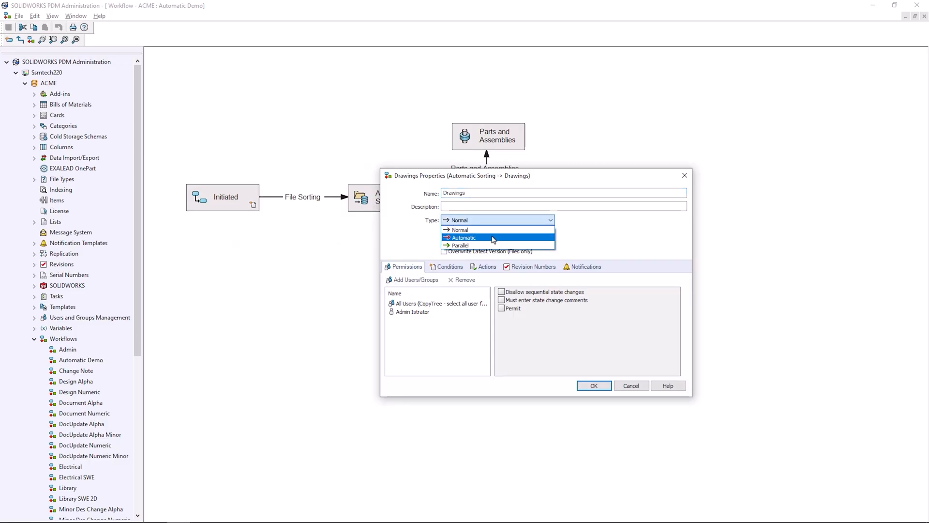
left_click(464, 237)
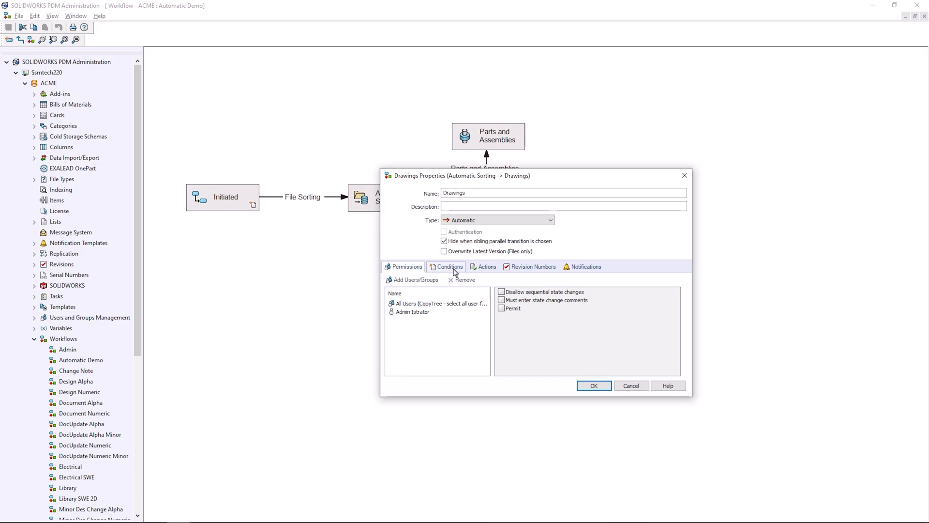
left_click(593, 387)
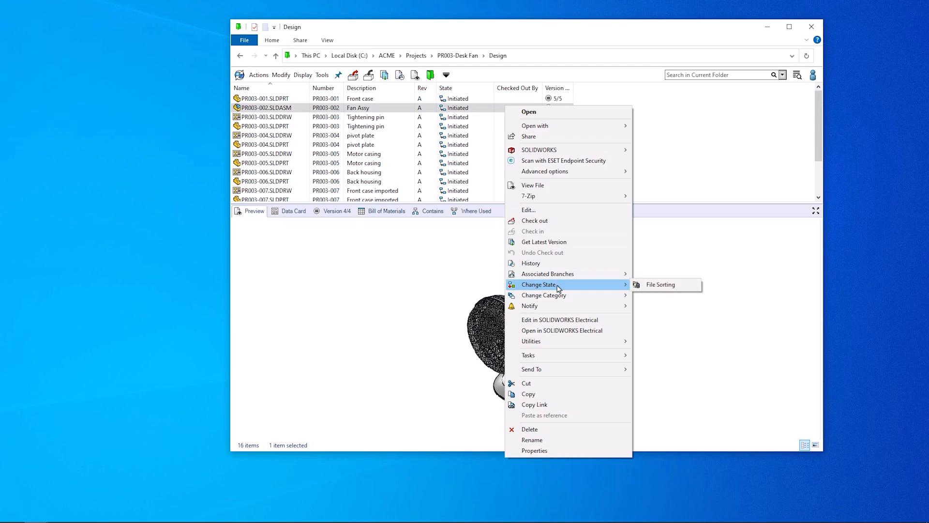
Step: Send the Fan Assy through File Sorting with the comment 'Files sorted for process'
left_click(661, 284)
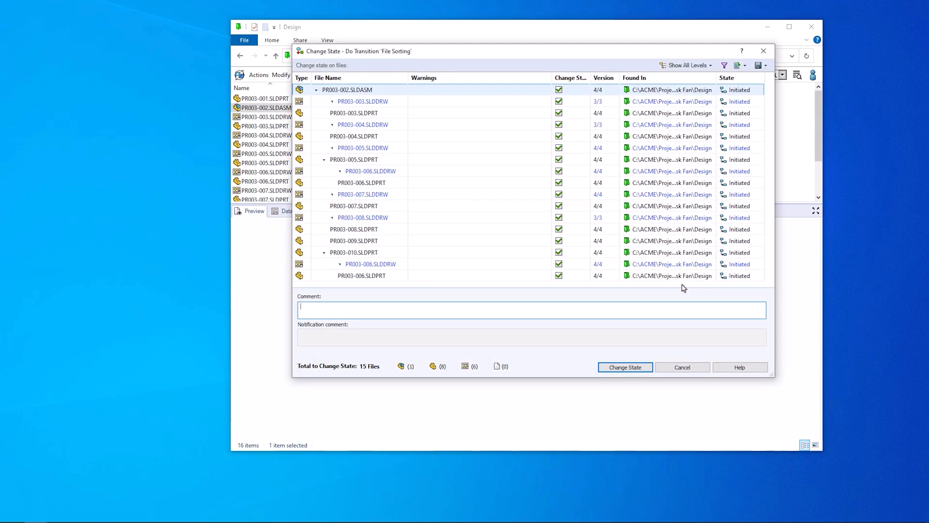
type("Files")
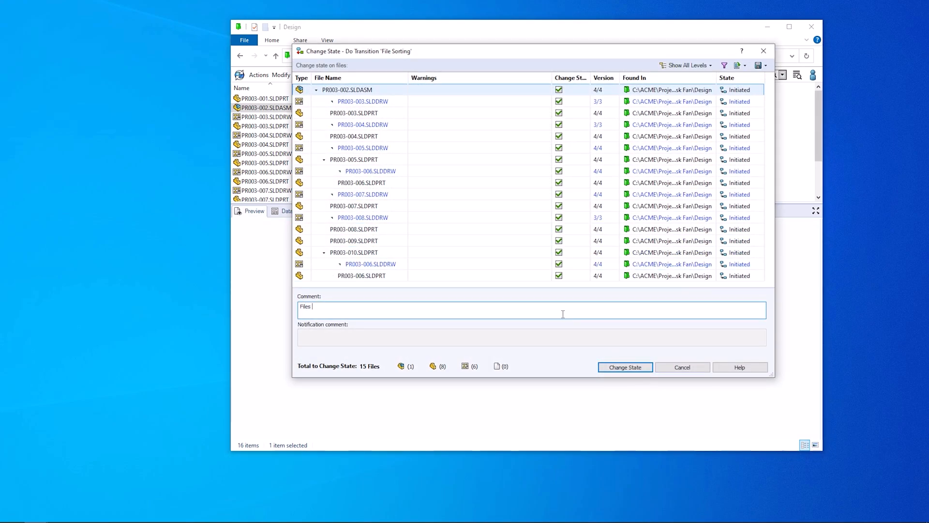
type("sorted for process")
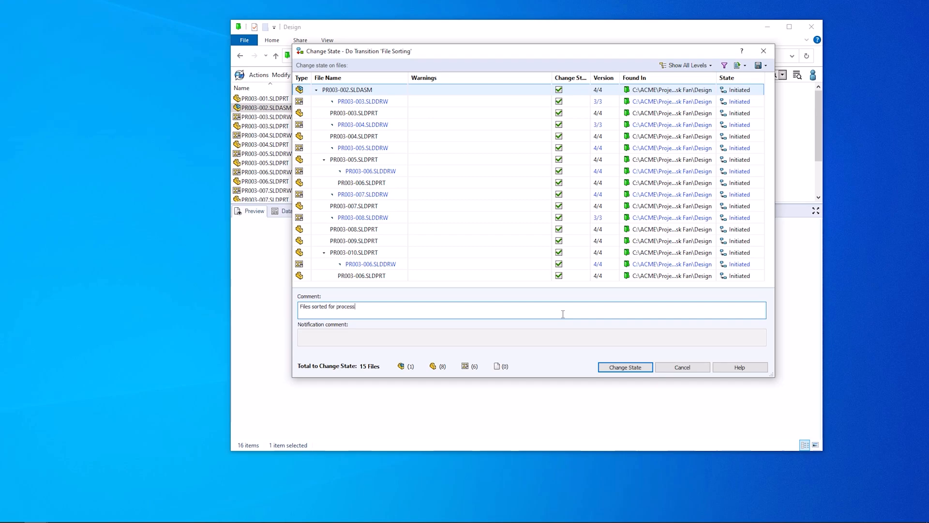
left_click(624, 367)
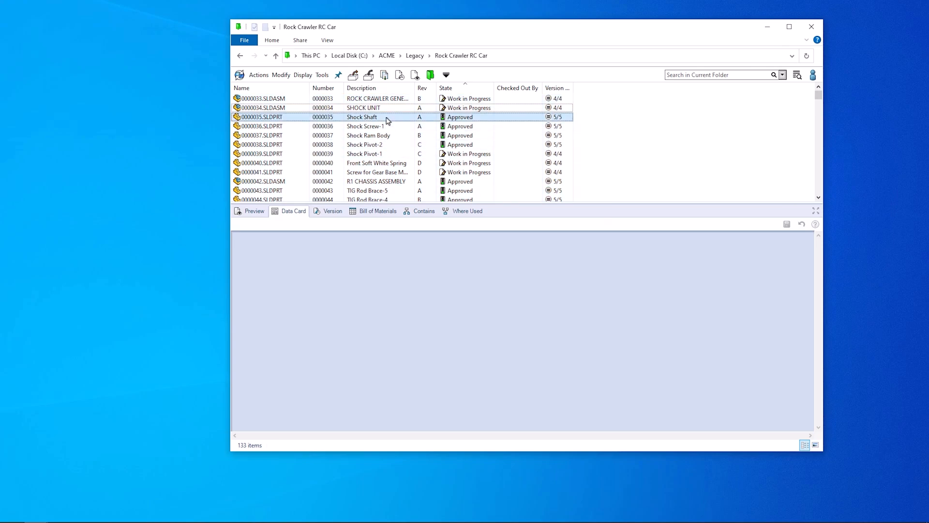
Step: Browse the legacy Rock Crawler RC Car folder to check the sorted parts
left_click(334, 210)
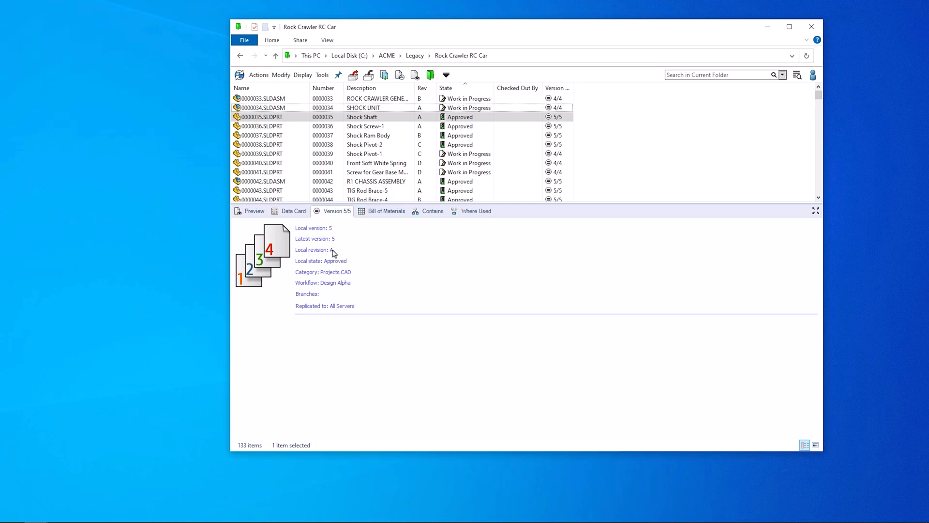
left_click(365, 145)
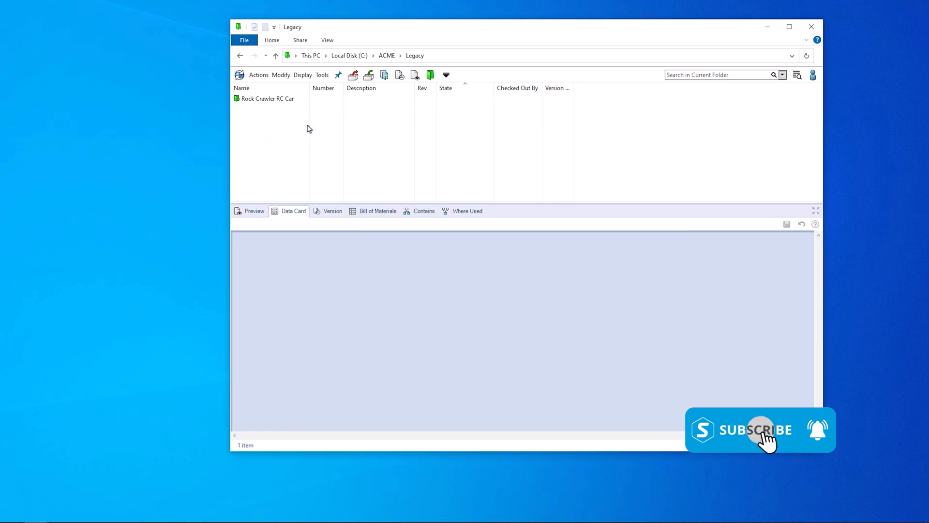
double_click(268, 99)
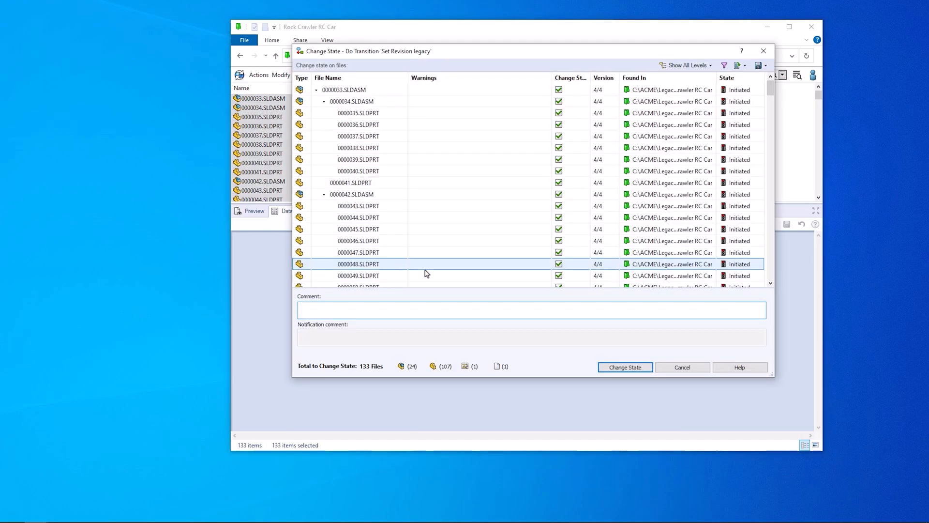
left_click(624, 367)
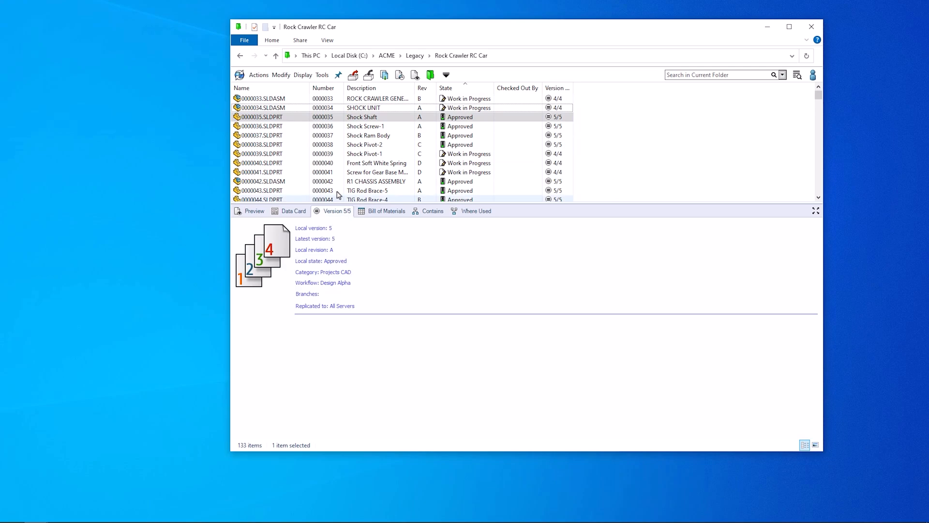
left_click(365, 145)
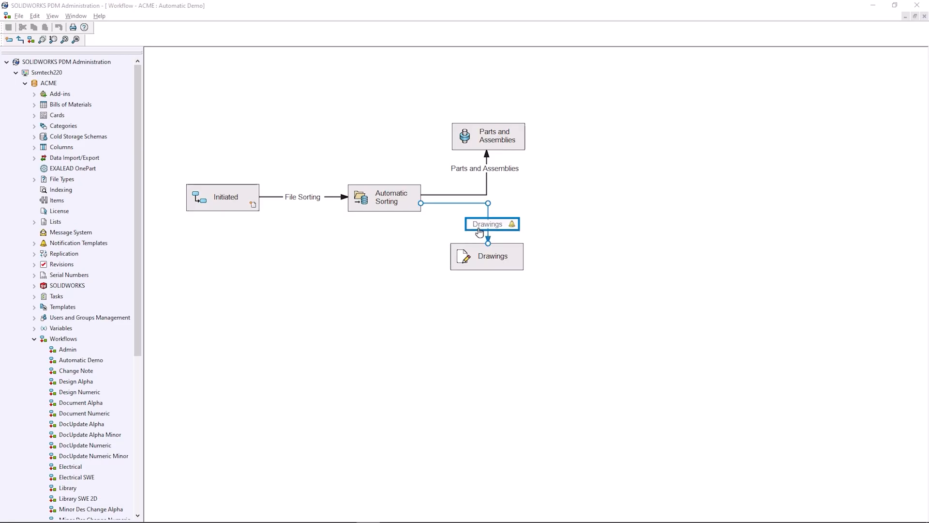
Step: Make the Drawings transition Automatic with a non-dynamic Approvers notification
double_click(492, 224)
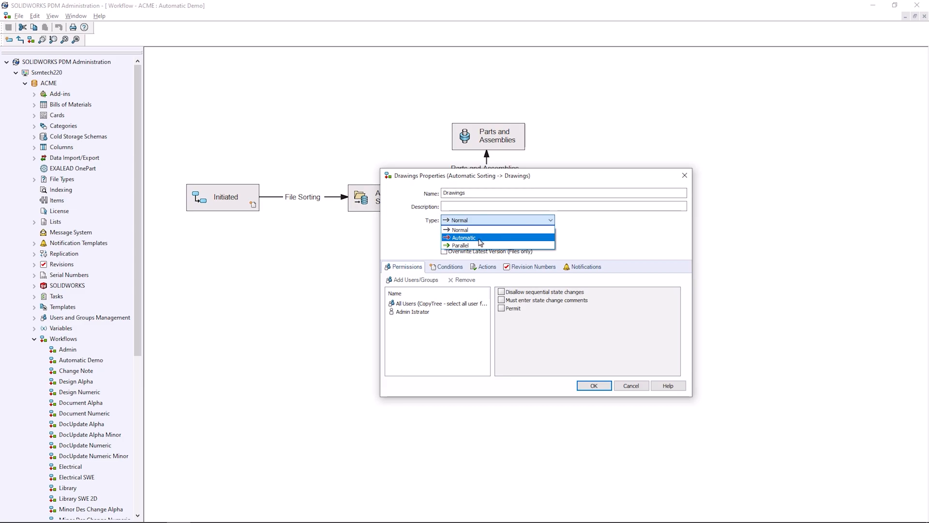
left_click(464, 238)
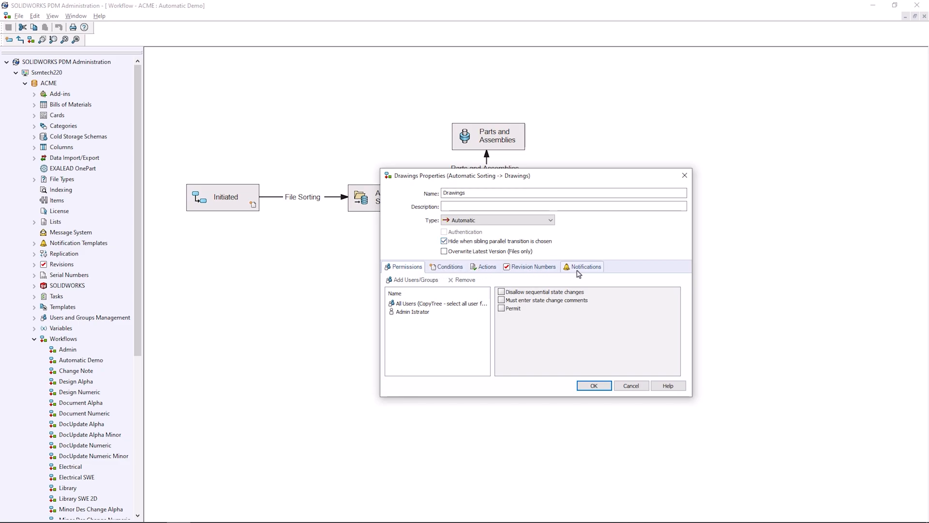
left_click(585, 268)
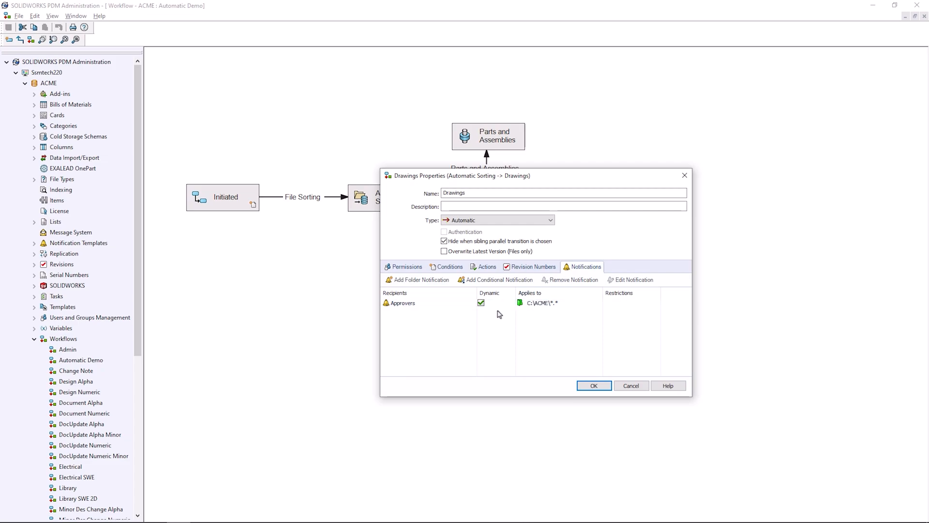
mouse_move(482, 319)
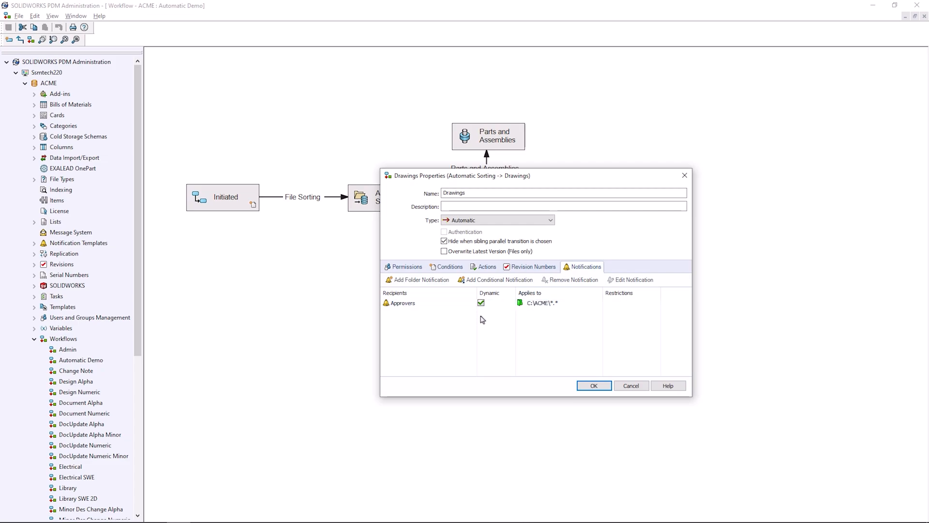
left_click(482, 304)
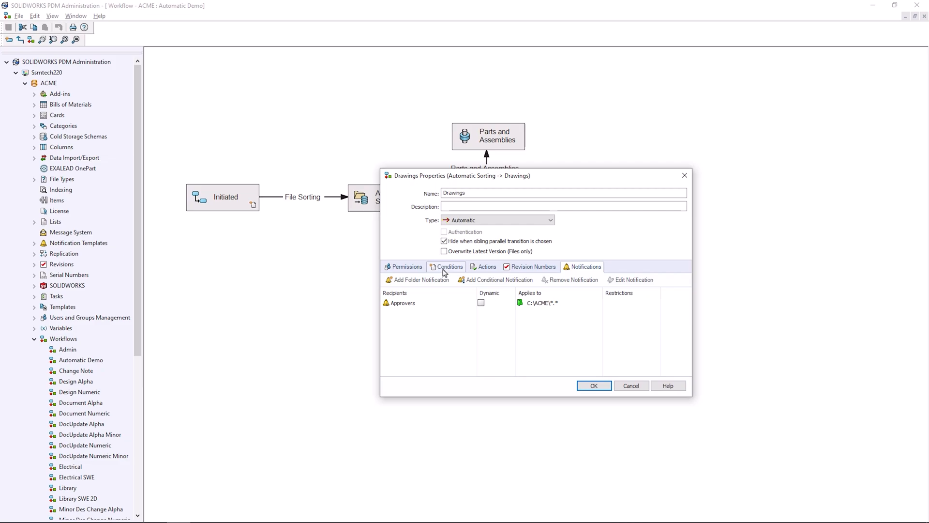
left_click(449, 266)
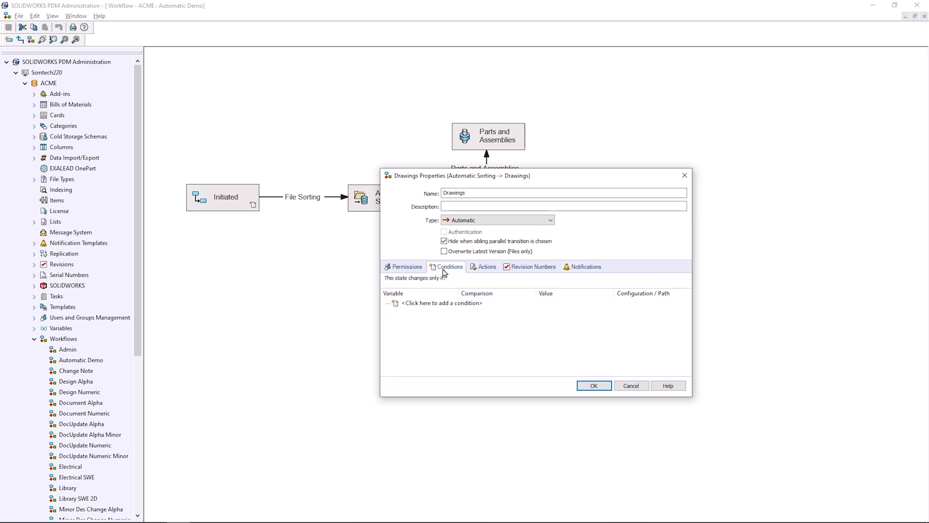
Step: Add Filepath Text Compare %.slddrw to Drawings and filepath conditions to Parts and Assemblies
left_click(442, 303)
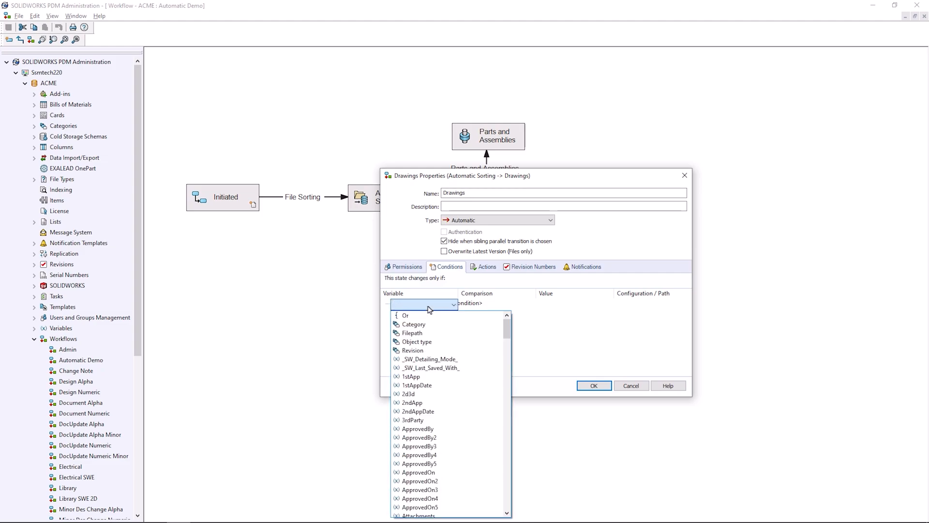
left_click(412, 332)
type("%.slddrw")
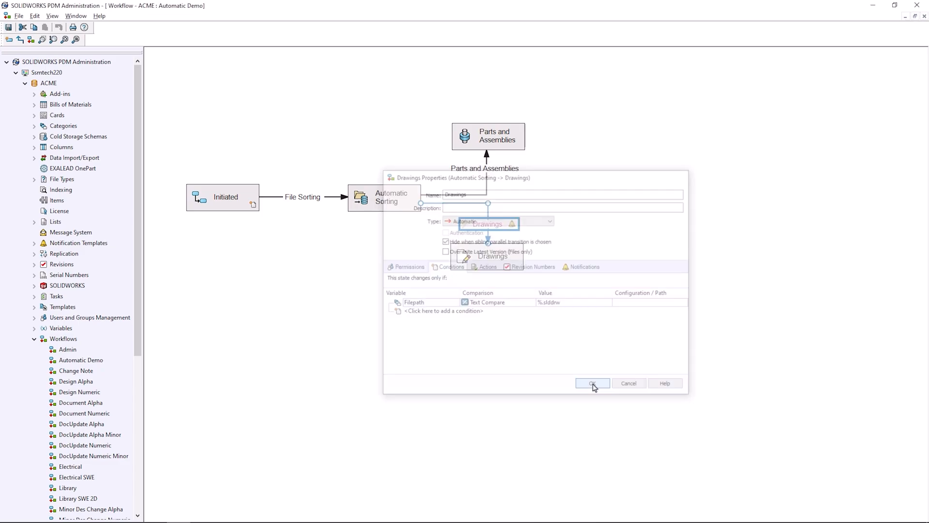
left_click(591, 383)
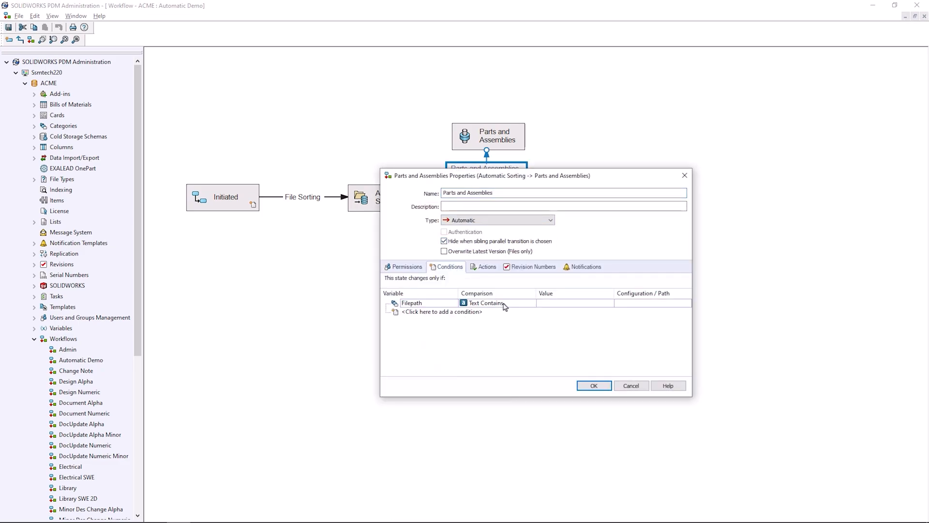
left_click(421, 303)
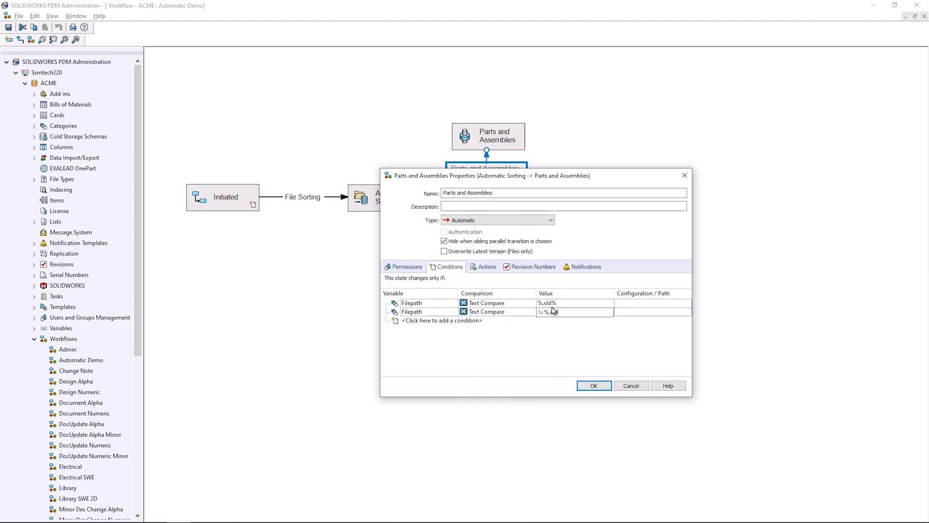
left_click(593, 386)
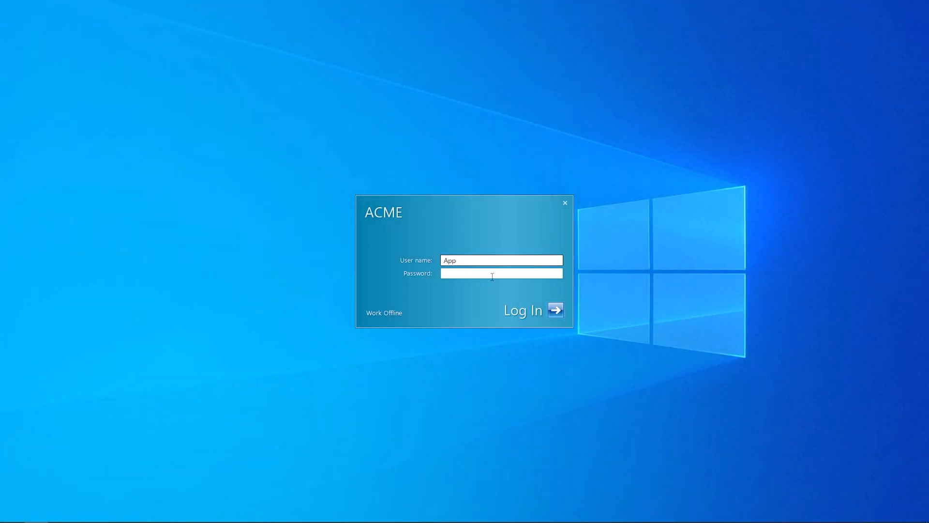
Step: Log into the ACME vault and locate PR002-001.SLDASM under PR002-Camera
left_click(532, 310)
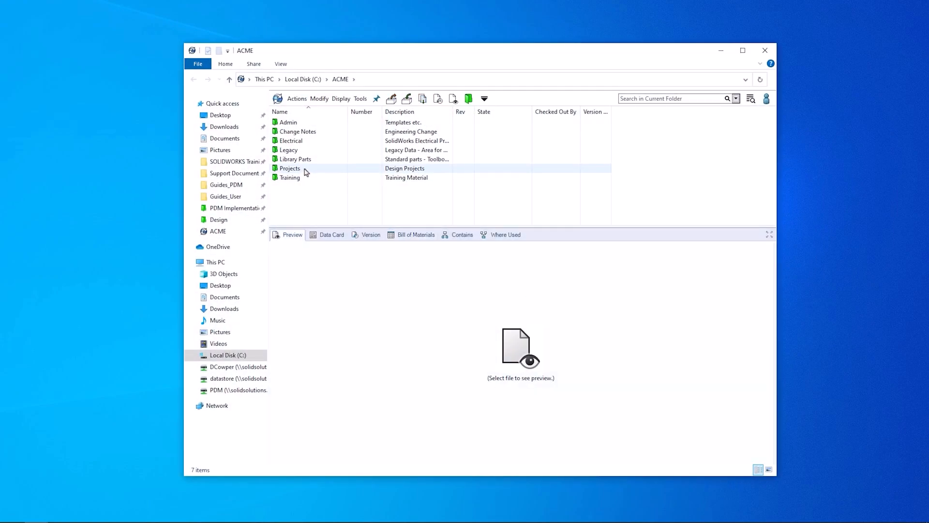
double_click(289, 169)
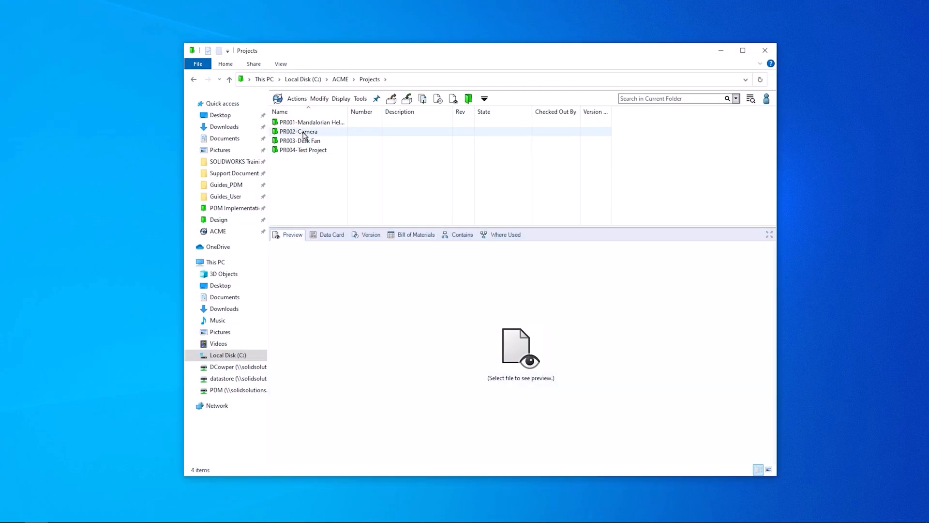
double_click(297, 131)
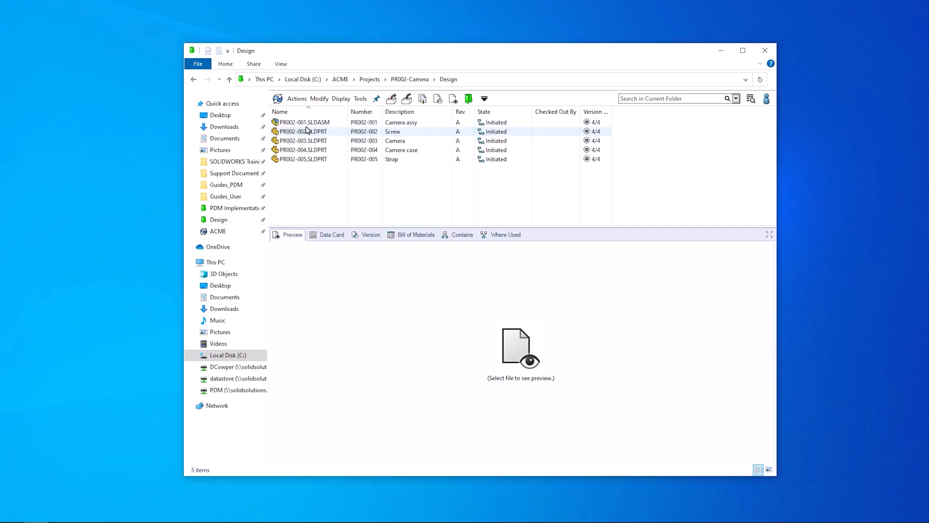
left_click(303, 122)
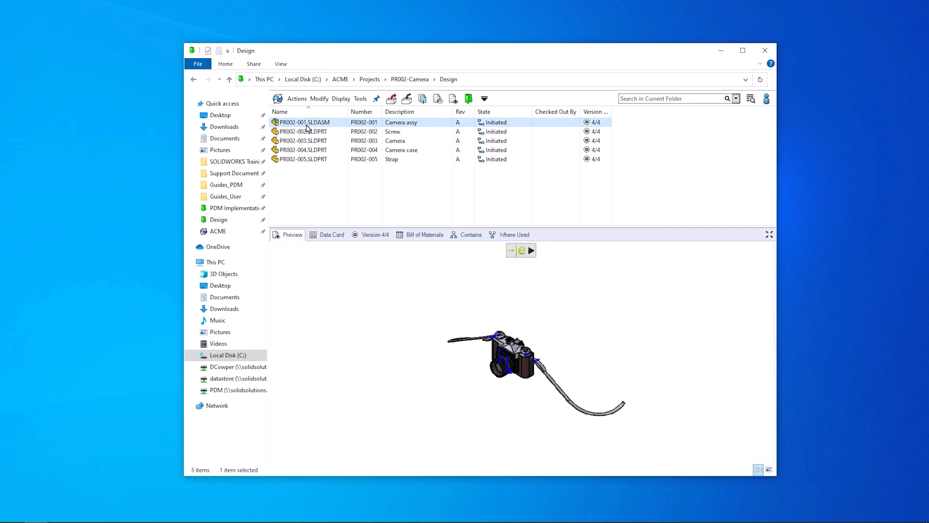
Step: Submit the first Parallel Approve sign-off for the camera assembly
right_click(302, 122)
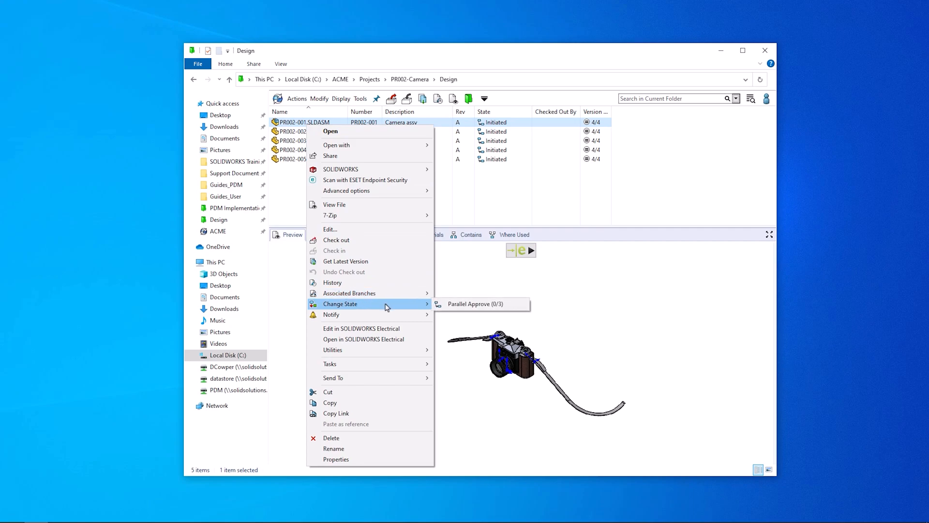
left_click(474, 303)
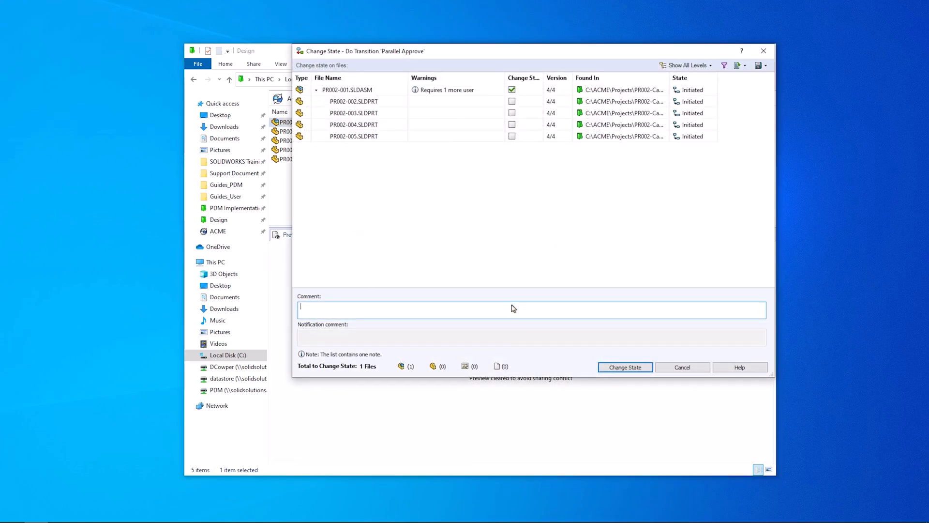
left_click(624, 367)
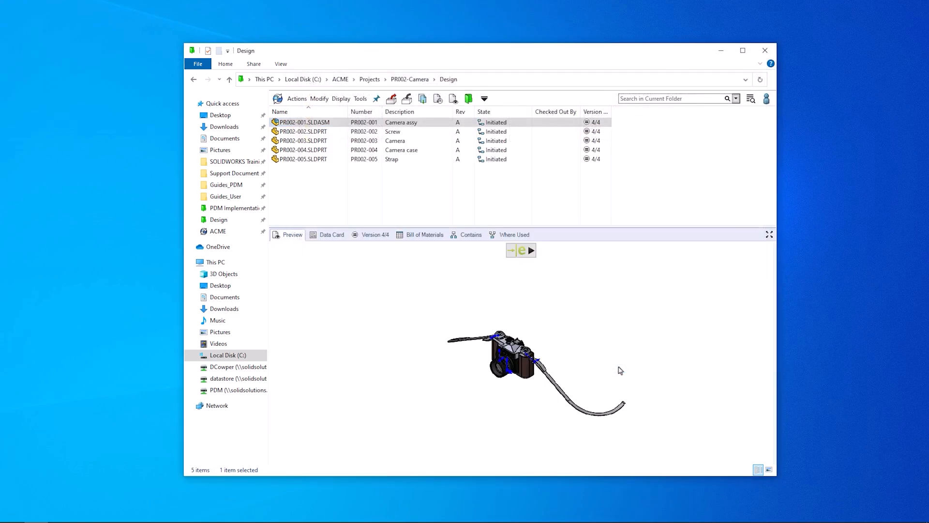
type("App2")
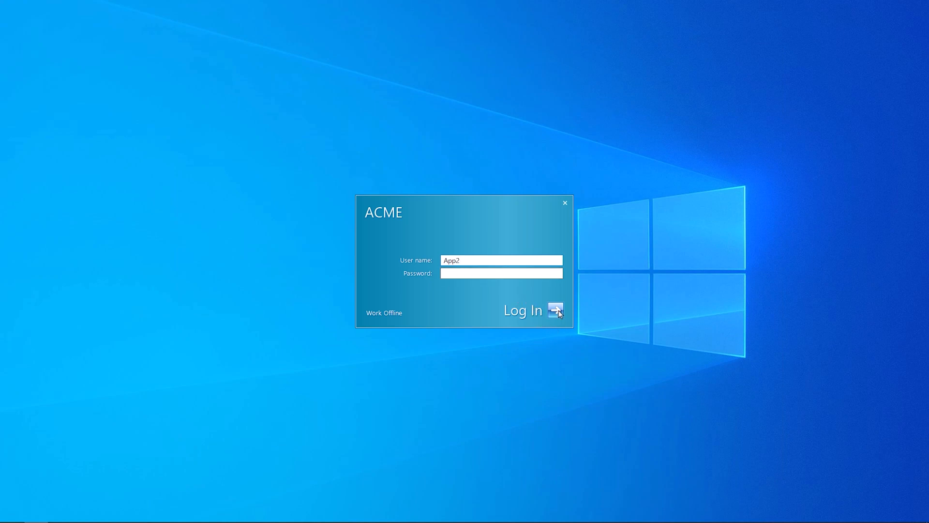
Step: As a second approver, submit Parallel Approve for the camera assembly
left_click(555, 310)
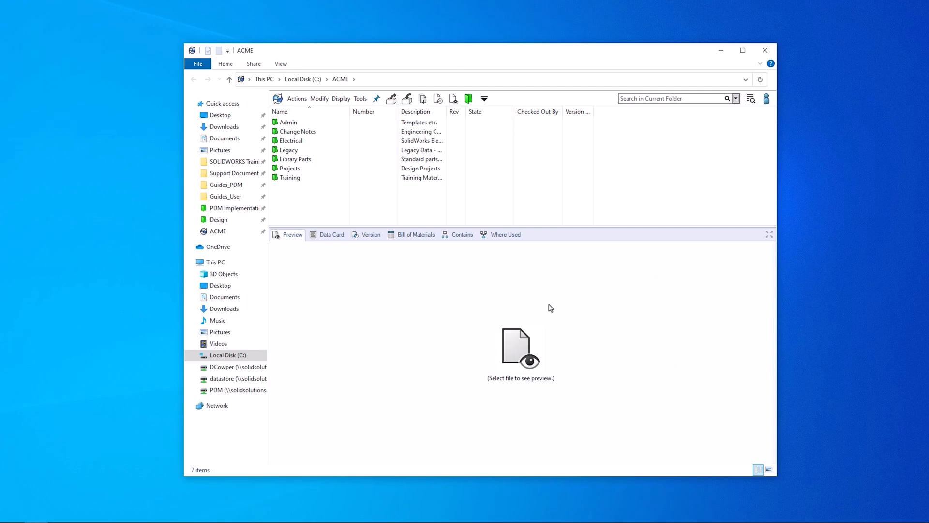
double_click(290, 167)
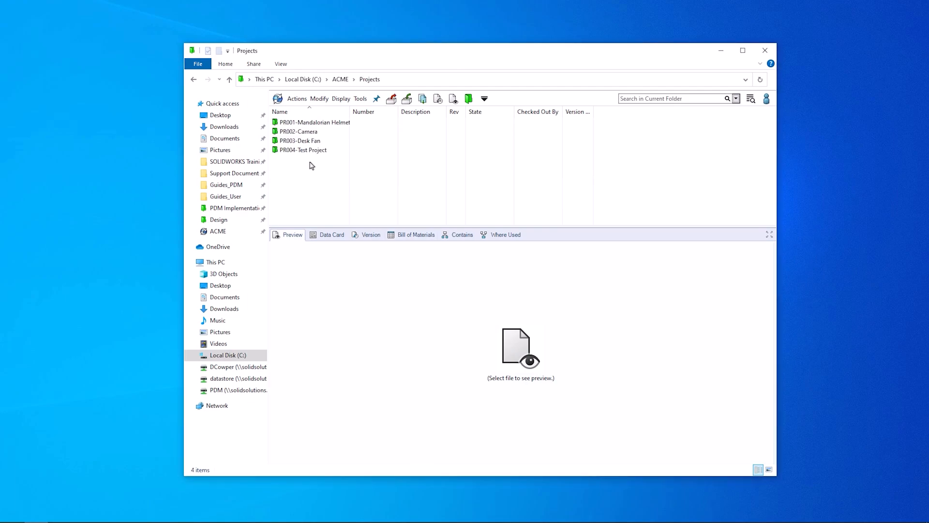
double_click(298, 130)
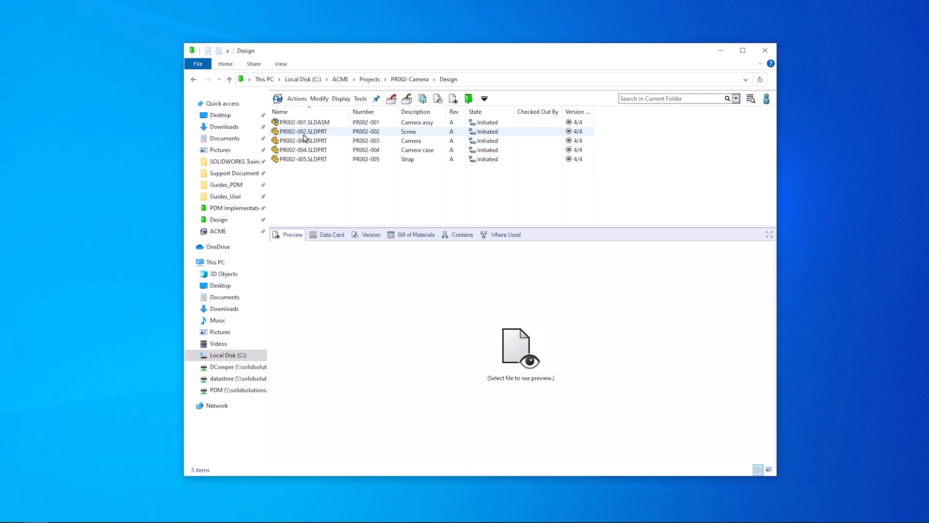
right_click(302, 122)
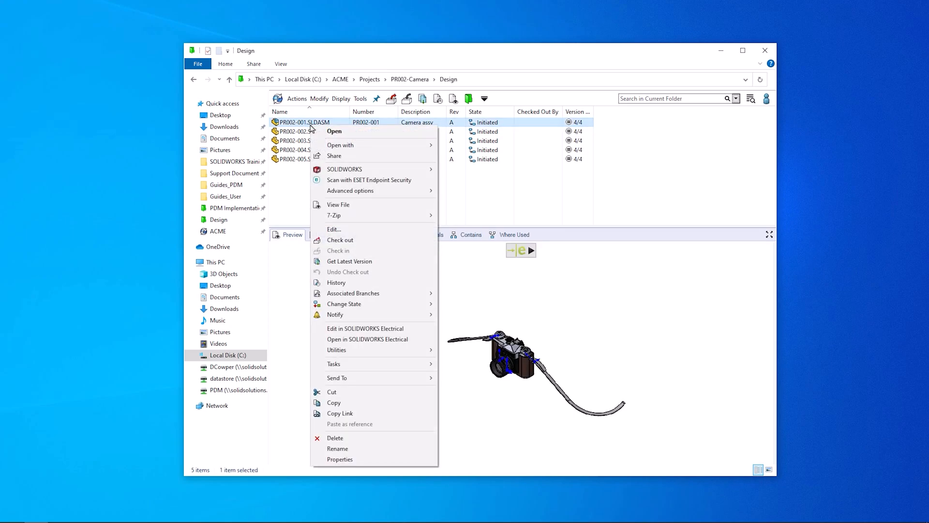
mouse_move(344, 303)
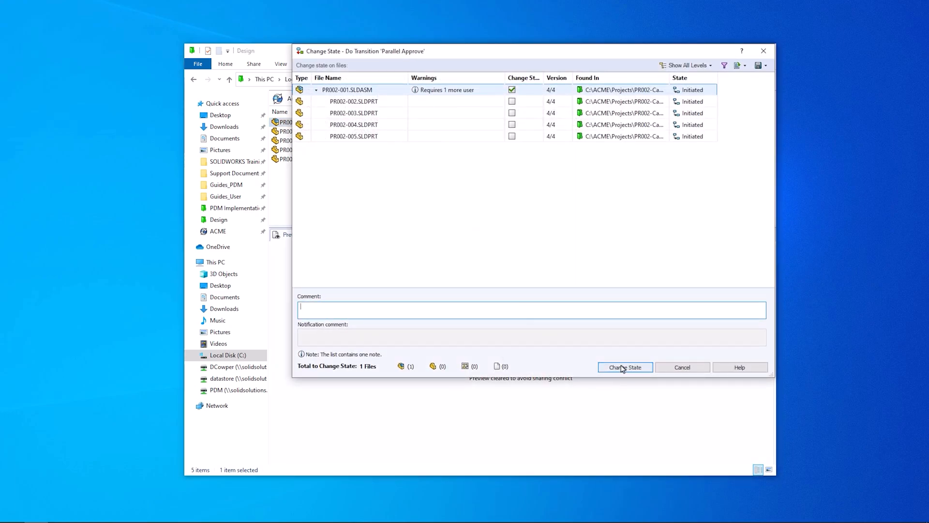
left_click(624, 367)
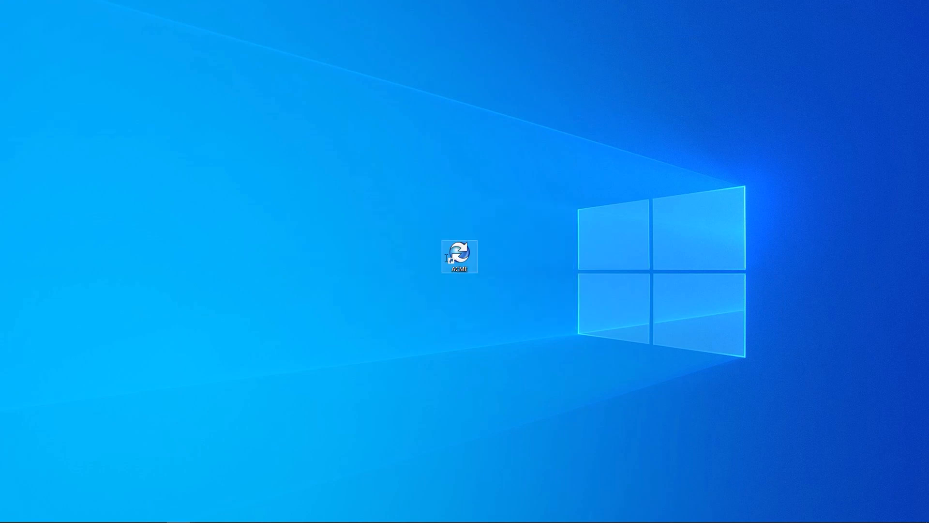
Step: Reopen the vault and start Parallel Approve (2/3) on the camera assembly again
double_click(459, 255)
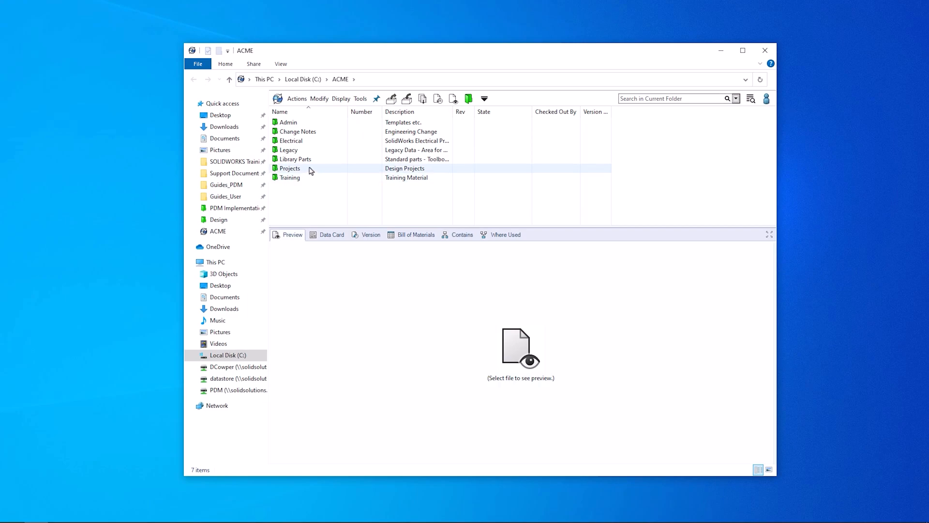
double_click(290, 168)
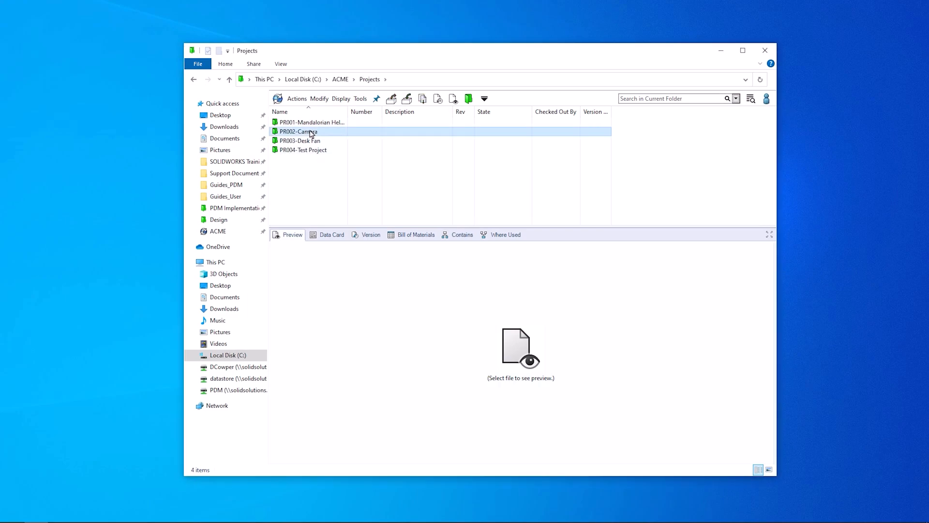
double_click(297, 131)
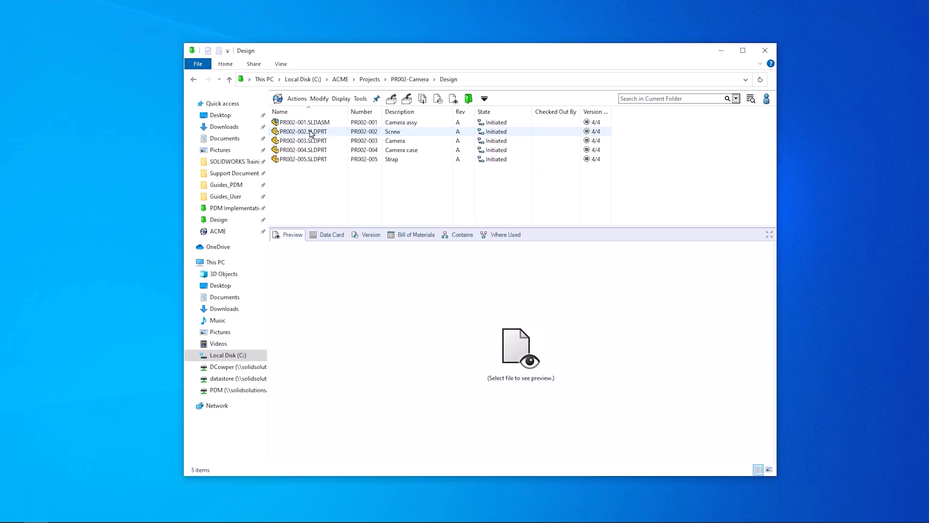
left_click(302, 122)
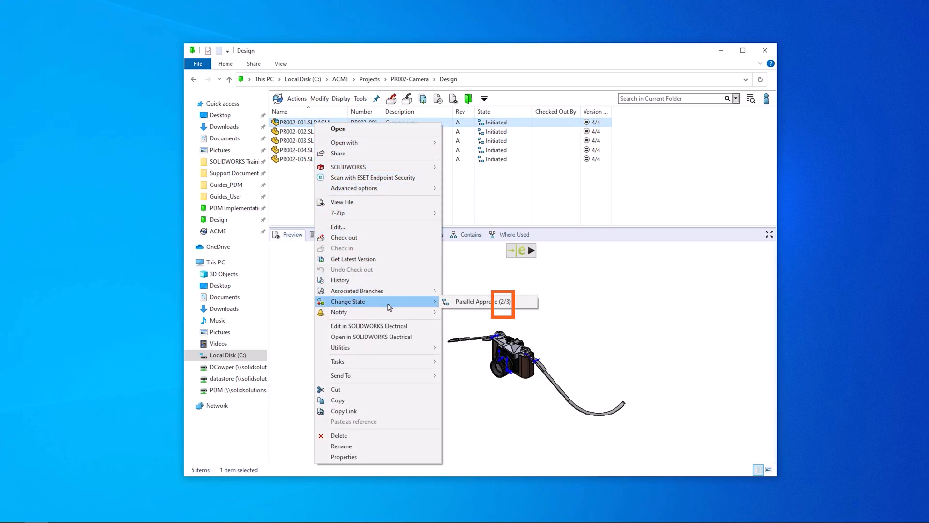
left_click(482, 301)
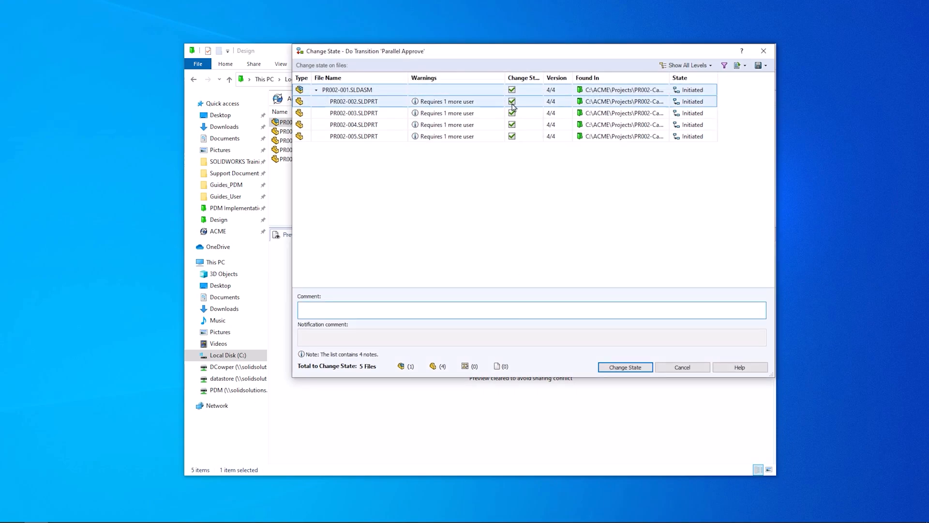
Step: Include the child part files in the Parallel Approve state change
left_click(624, 367)
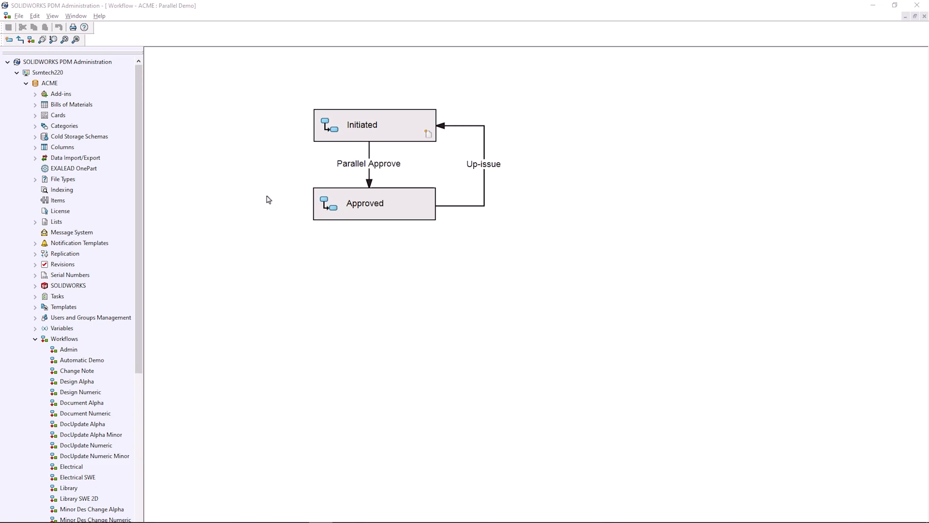
Step: Set the Parallel Approve transition's type to Parallel
left_click(368, 163)
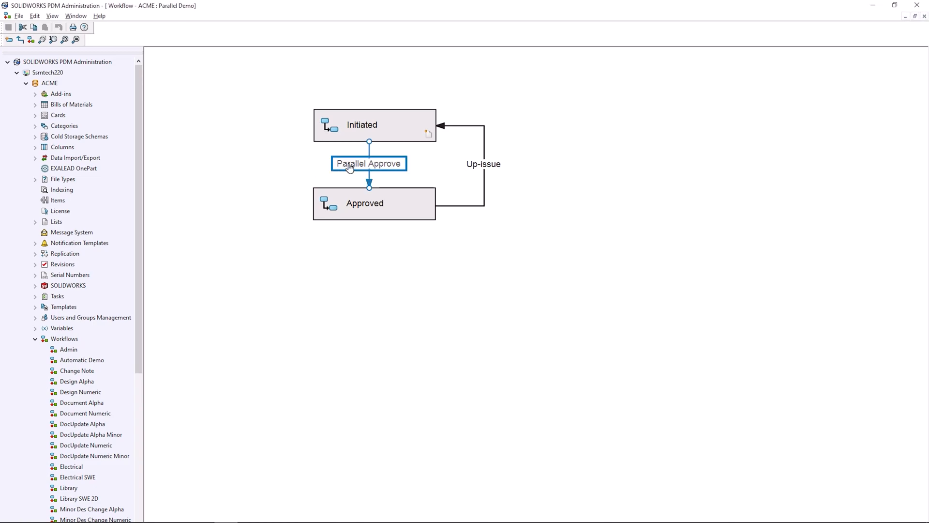
double_click(368, 163)
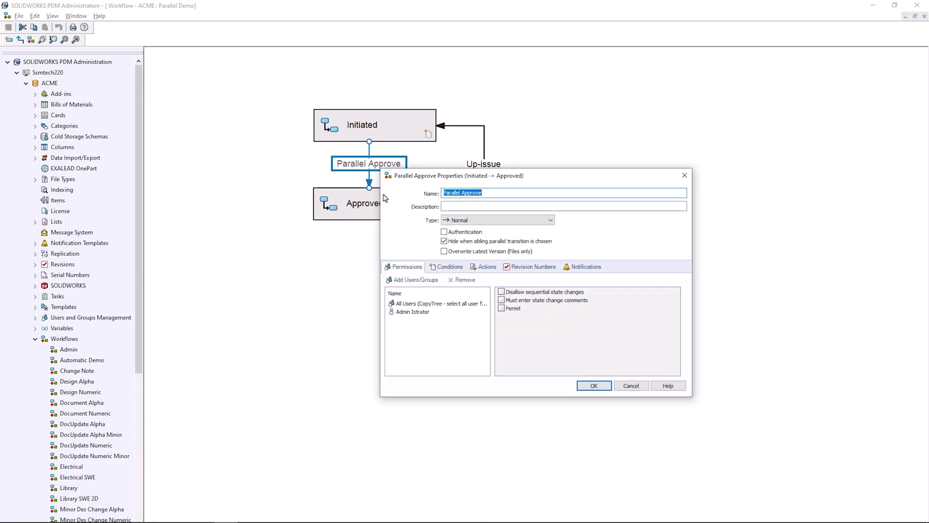
left_click(496, 220)
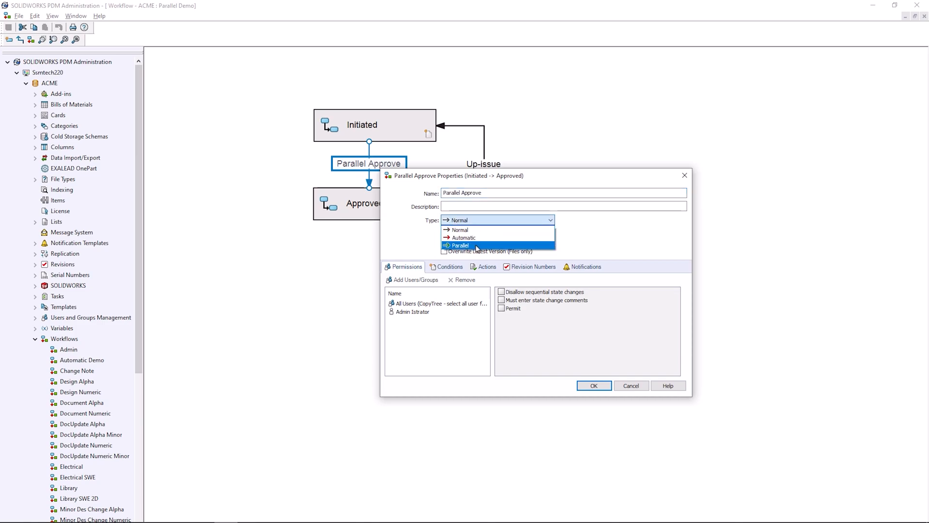
left_click(460, 245)
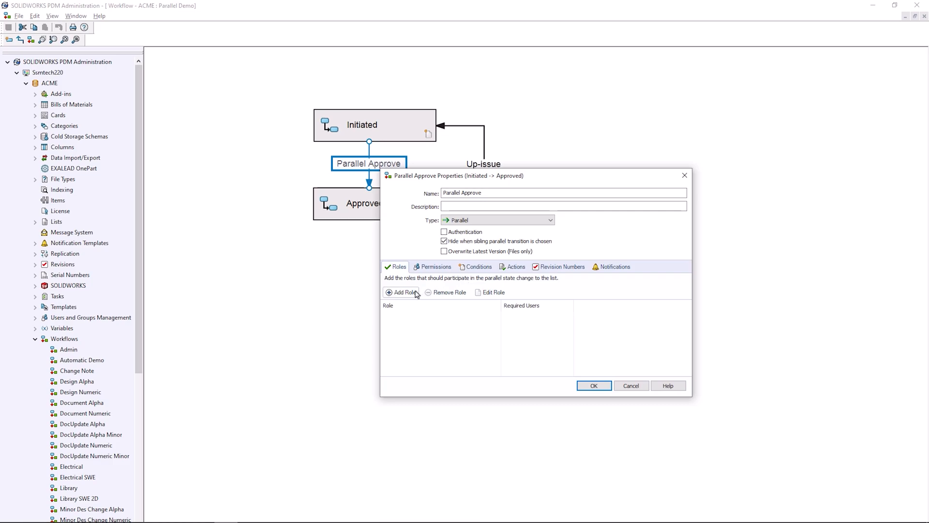
Step: Create an Approvers role on Parallel Approve requiring 2 users
left_click(405, 293)
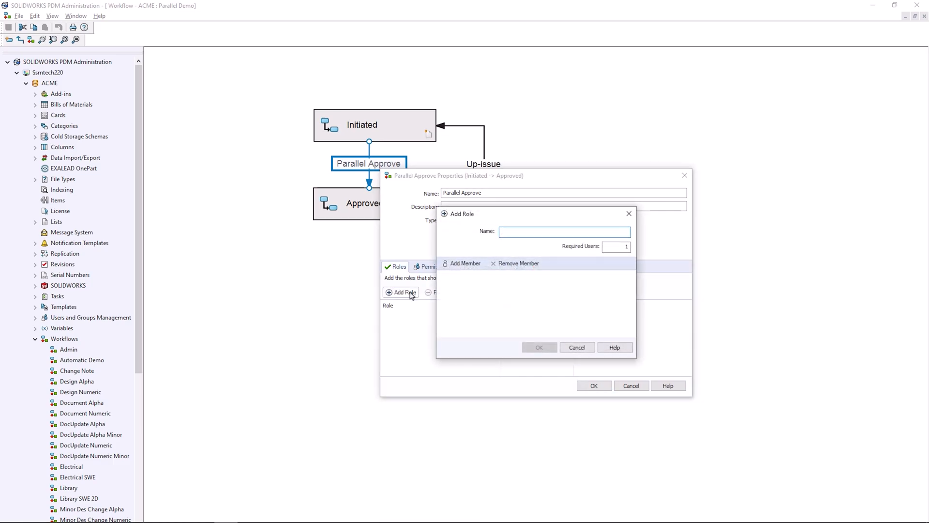
type("A")
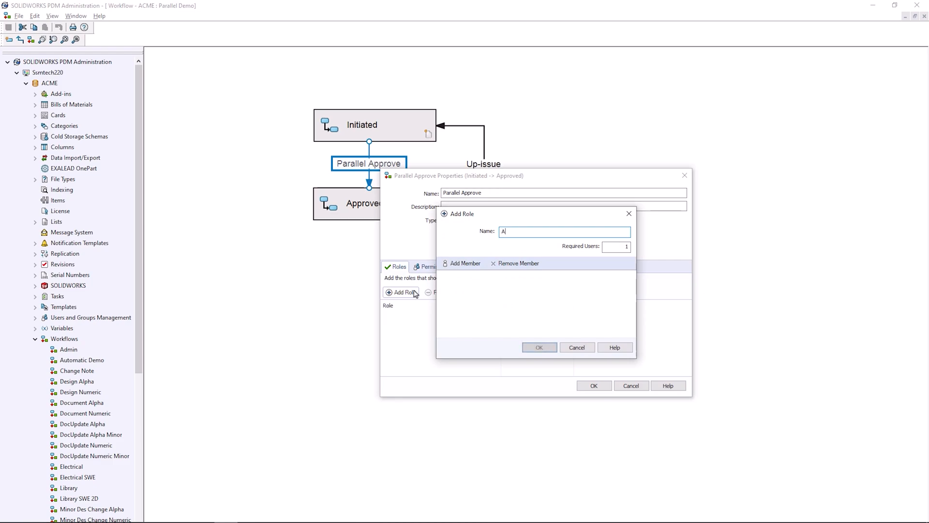
type("pprov")
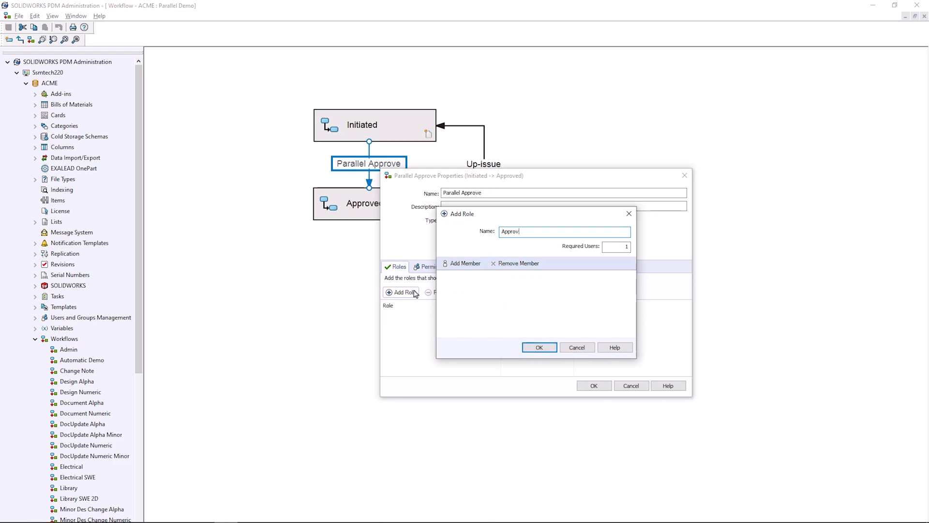
type("ers")
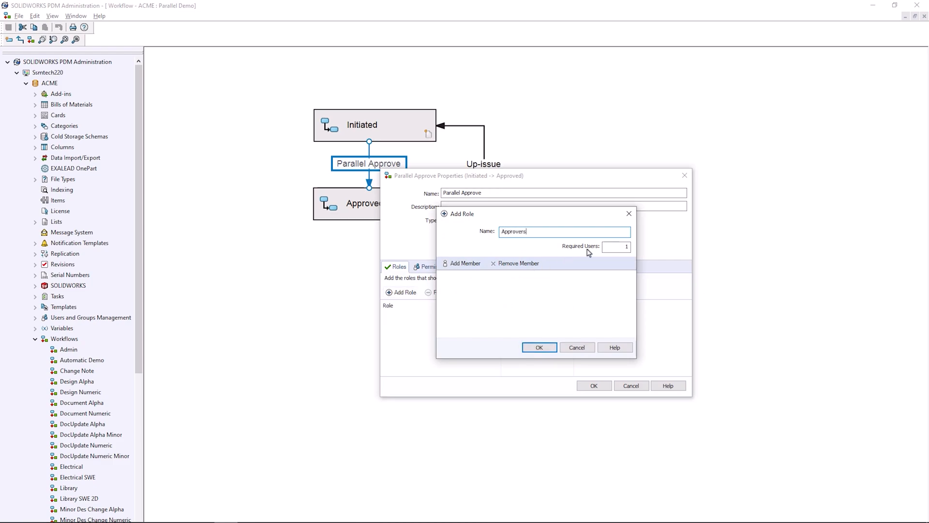
left_click(617, 246)
type("2")
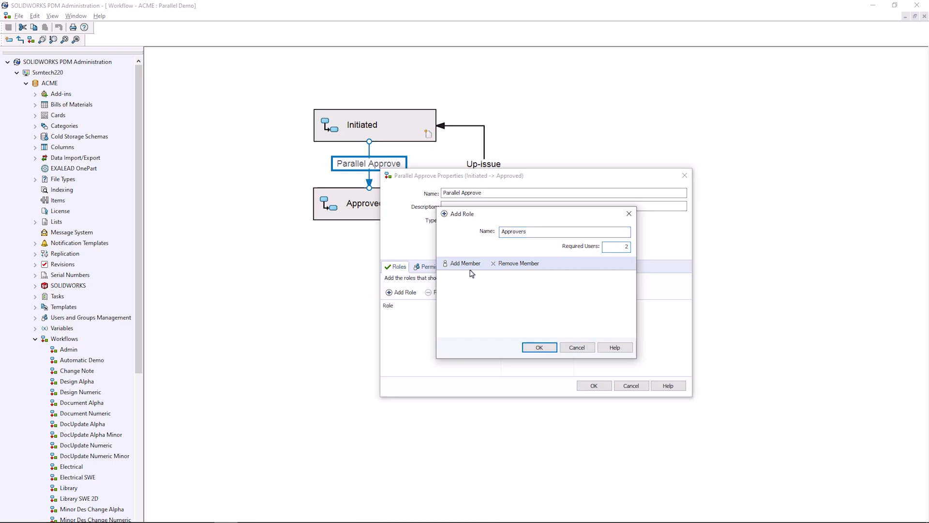
Step: Assign the Approvers group to that role, then confirm a Manager role with the Managers group
left_click(466, 263)
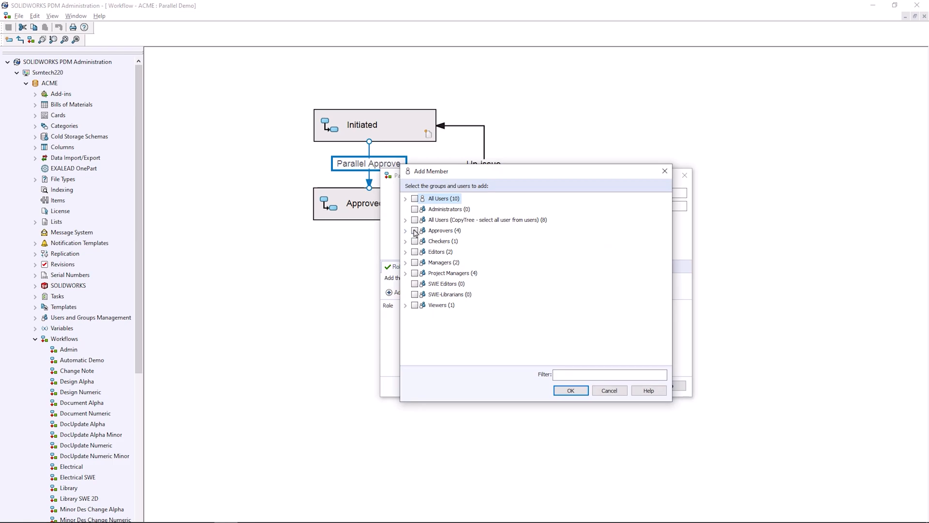
left_click(569, 390)
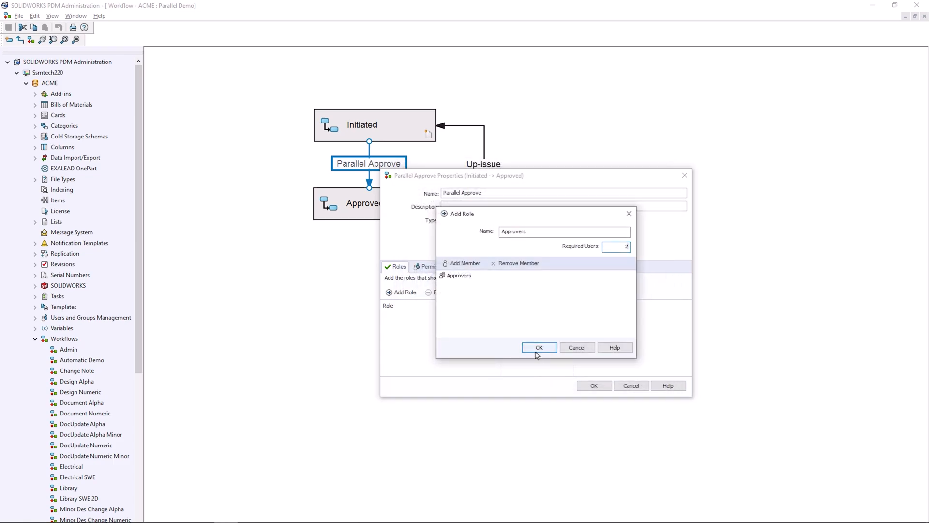
left_click(539, 347)
type("Manager")
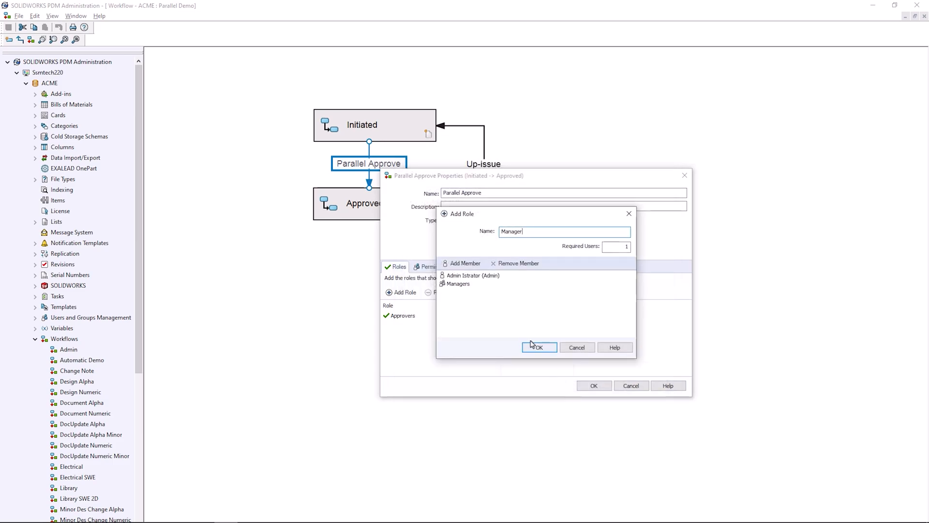
left_click(540, 347)
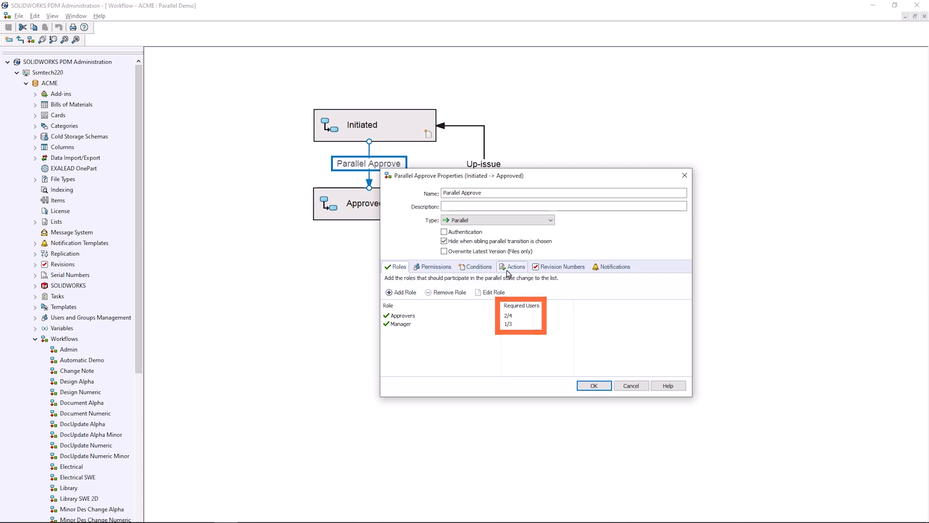
Step: Add a transition action described 'Set 1stApp' targeting the 1stApp variable
left_click(514, 266)
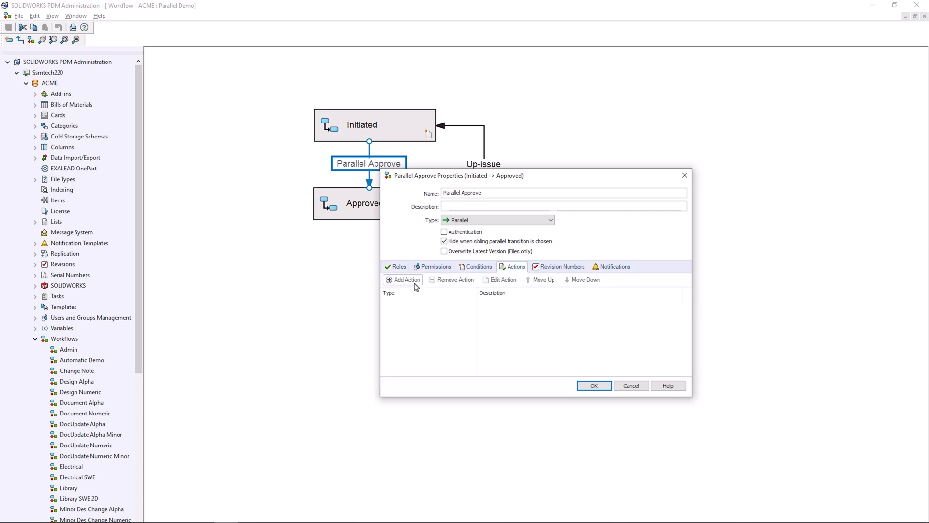
left_click(403, 279)
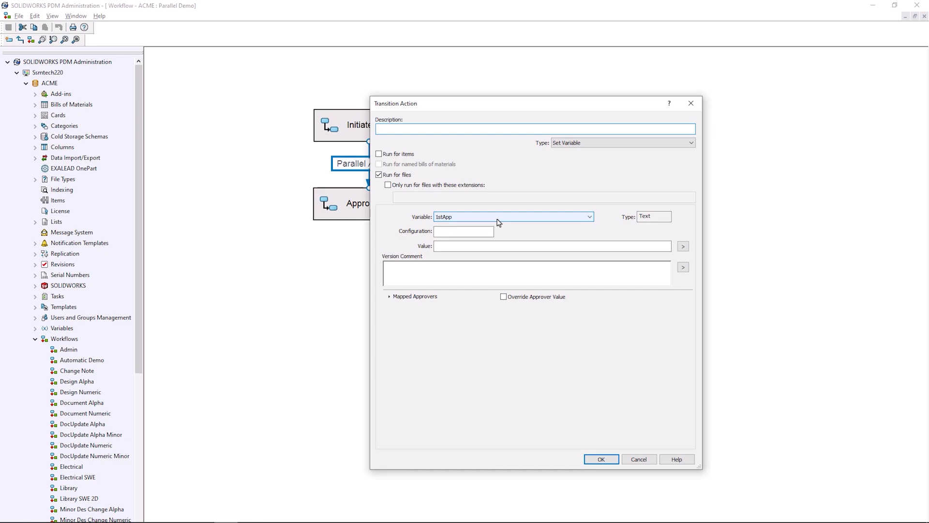
type("Set")
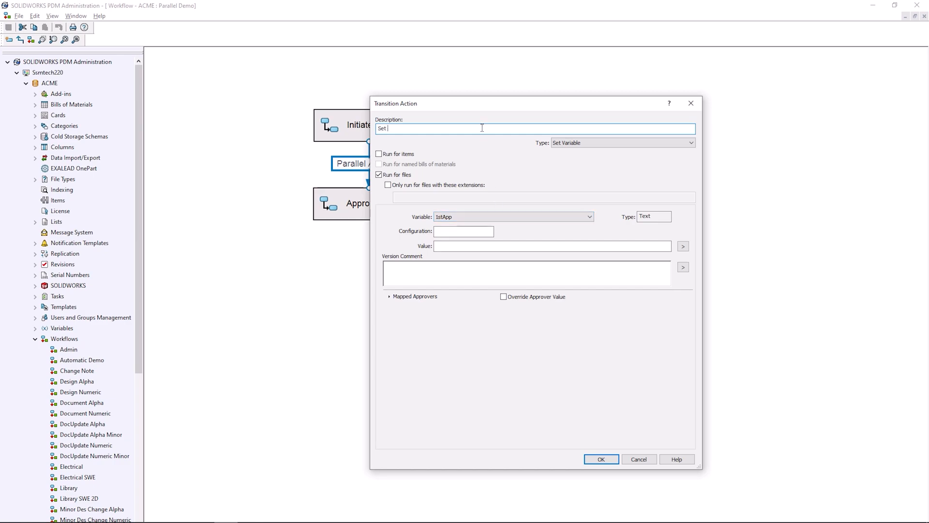
type("1stApp")
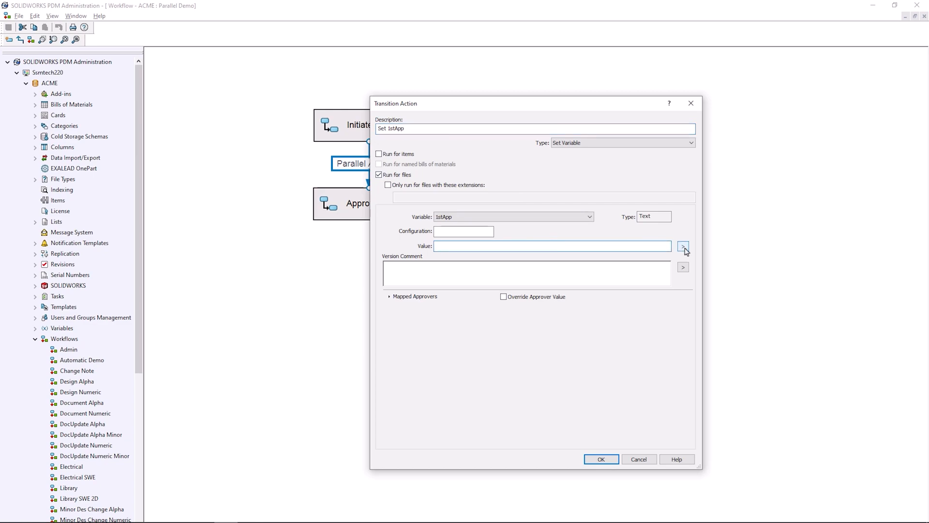
Step: Give it the value User > Initials and map the Approvers role to 1stApp
left_click(683, 246)
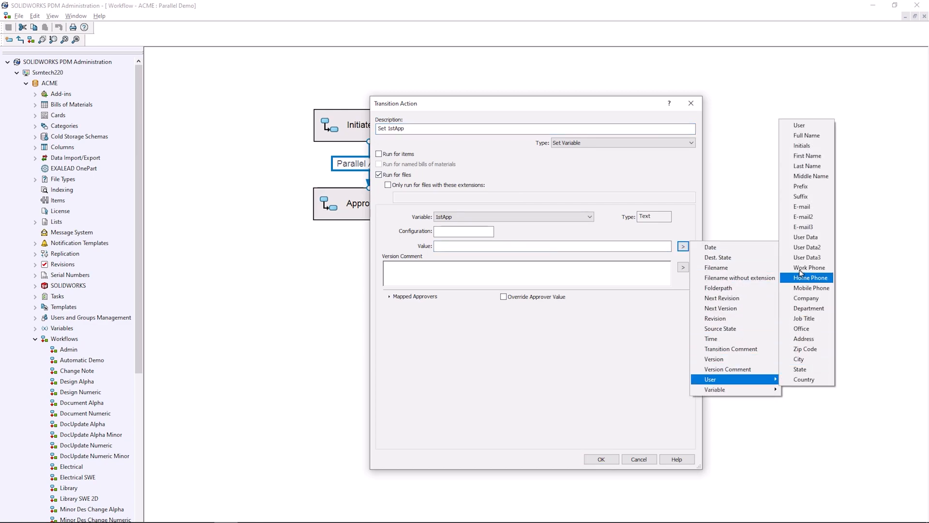
left_click(802, 145)
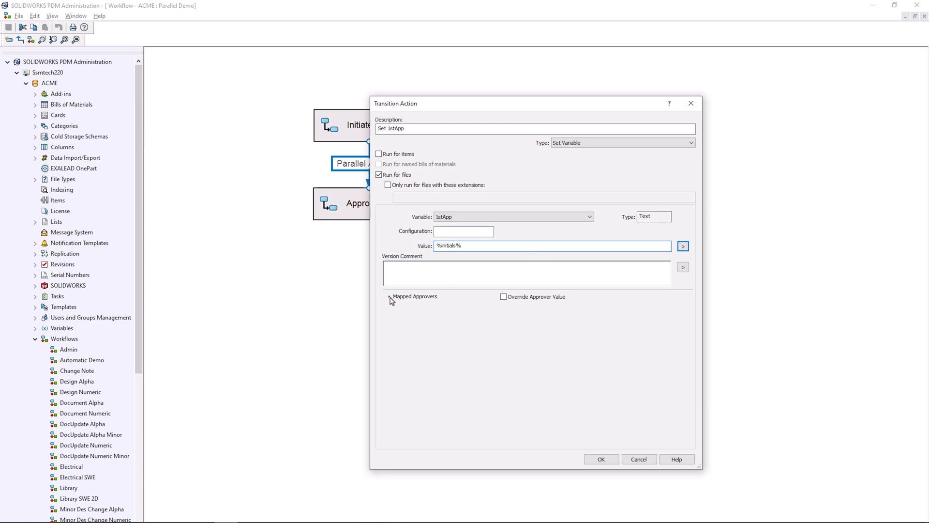
left_click(389, 297)
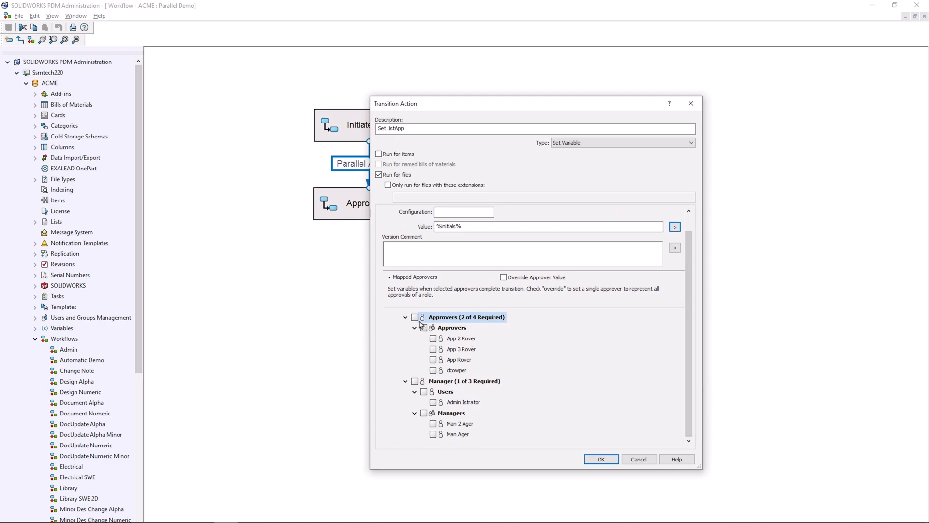
left_click(414, 317)
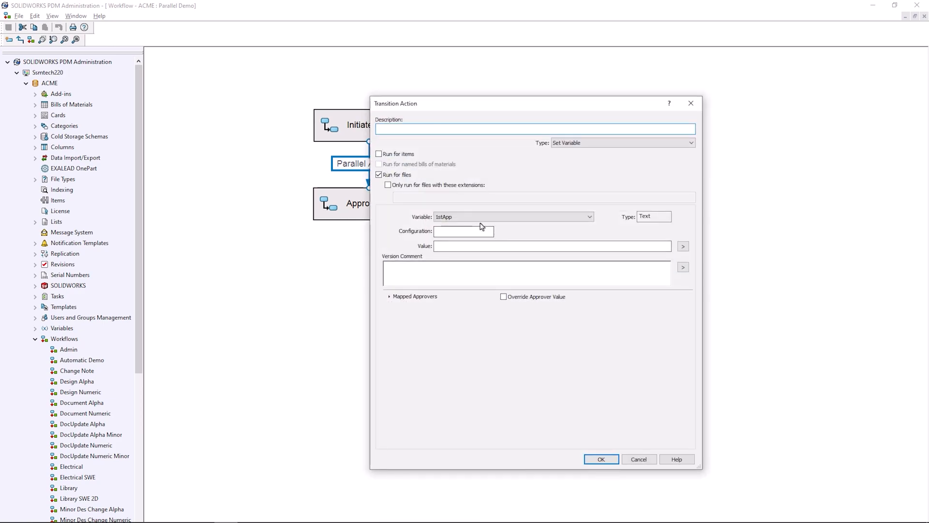
Step: Define a second action setting 2ndApp to the approver's initials with mapped approvers shown
left_click(587, 216)
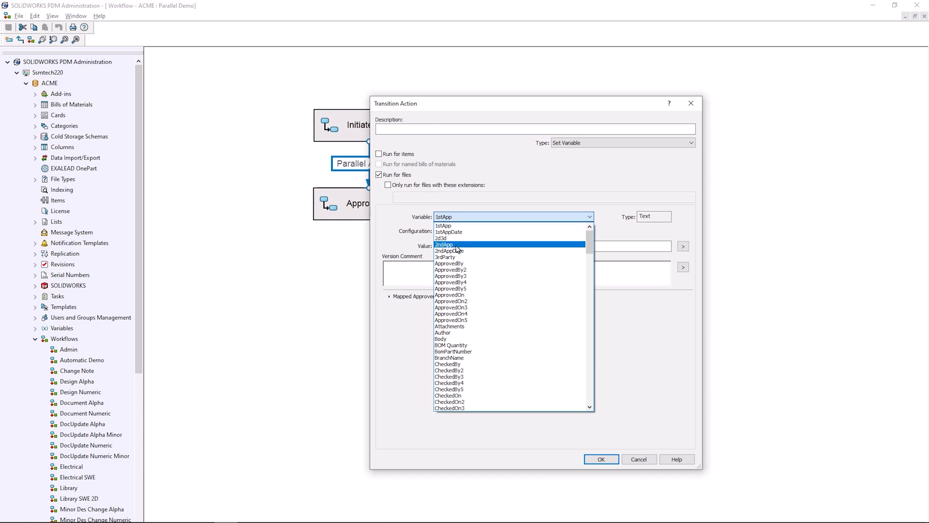
left_click(682, 246)
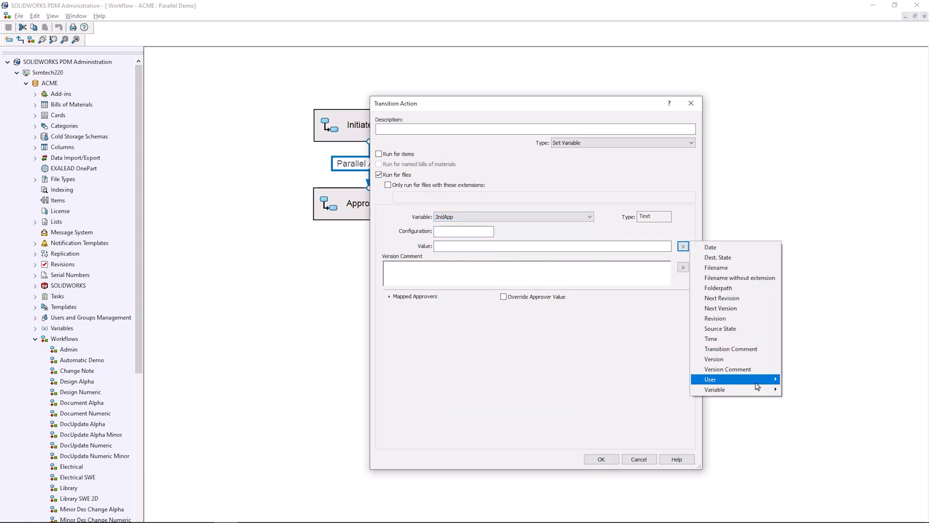
left_click(710, 378)
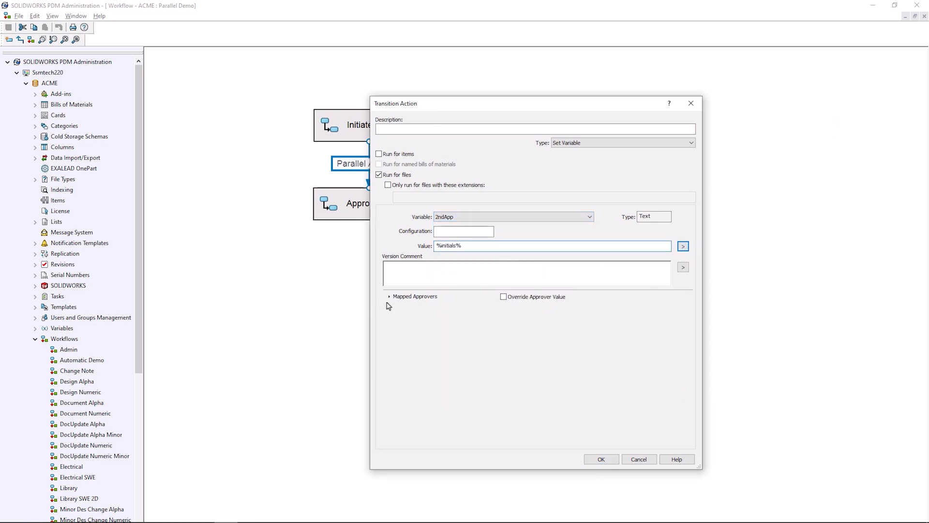
left_click(390, 296)
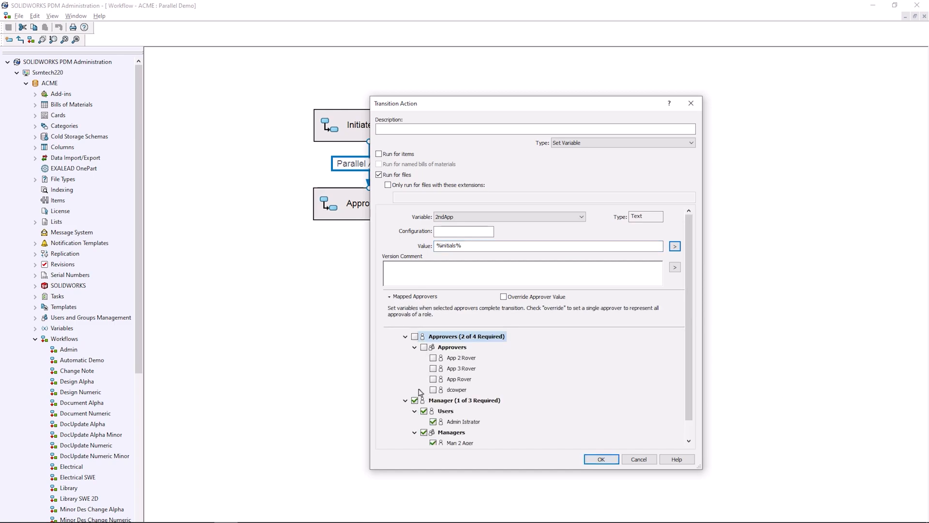
Step: Describe it 'Set 2ndApp', save the action and save the Parallel Approve transition
type("Set 2ndApp")
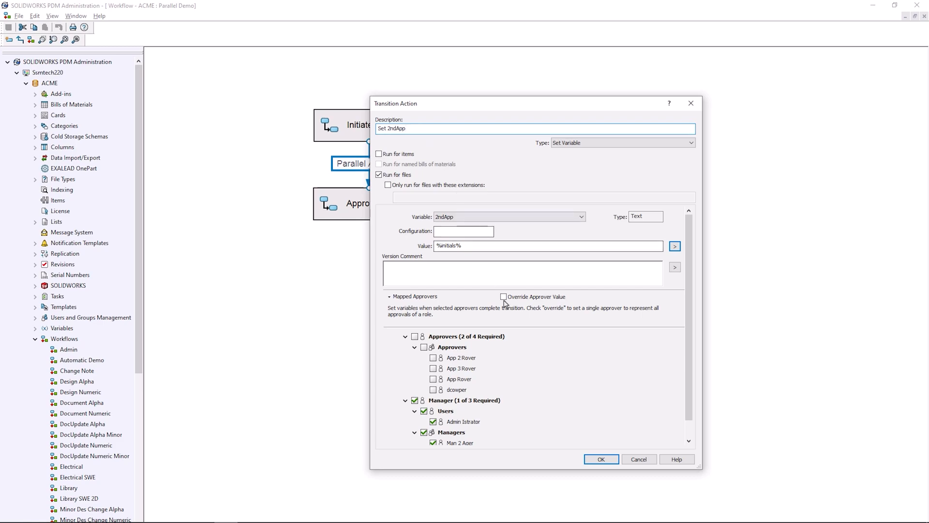
left_click(601, 458)
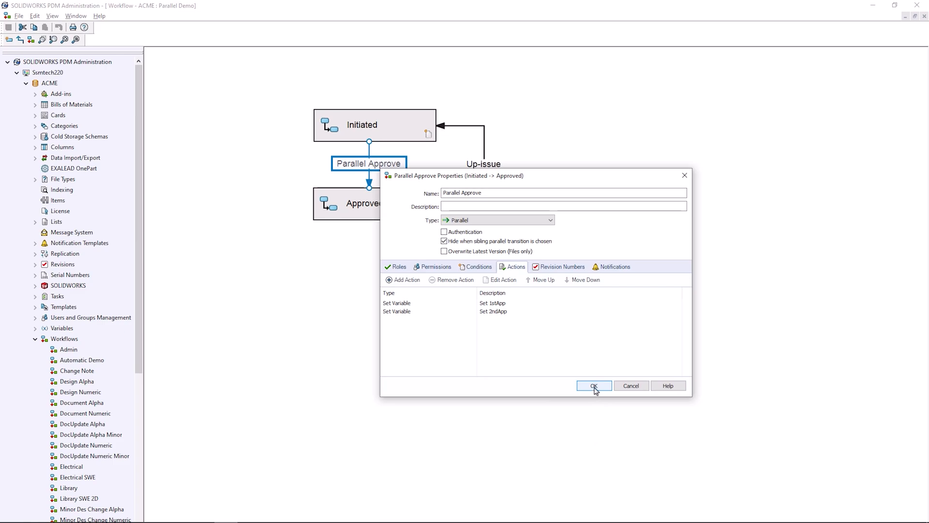
left_click(594, 386)
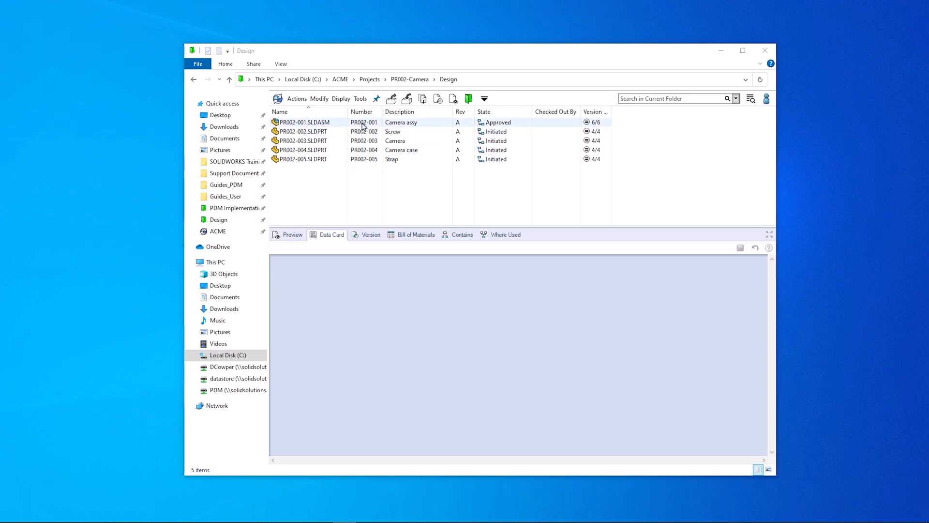
Step: Show the data card Details of the approved Camera assembly PR002-001.SLDASM
left_click(303, 122)
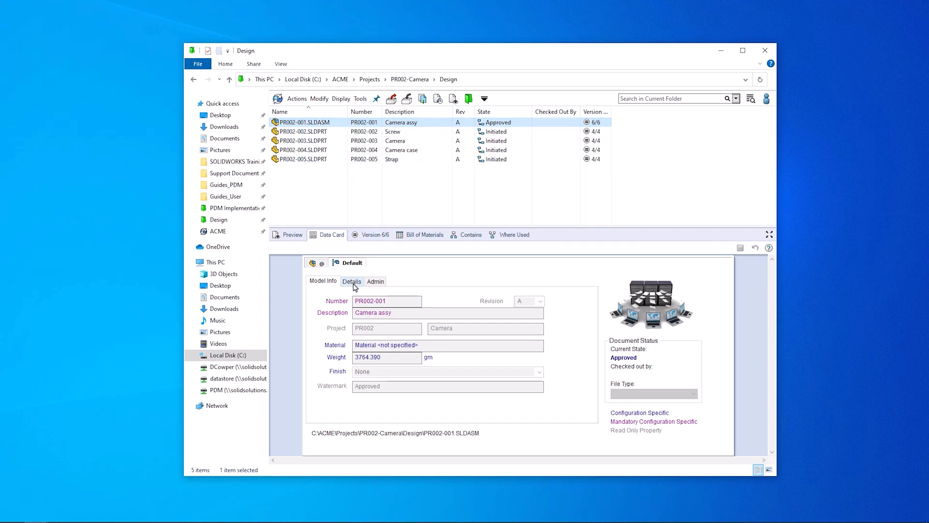
left_click(352, 281)
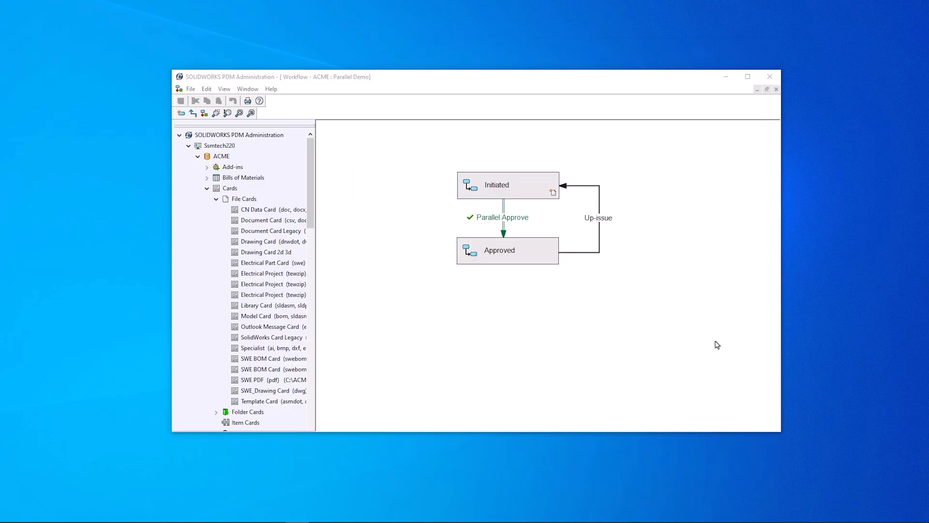
Step: Review the Approvers role inside the Parallel Approve transition properties
double_click(500, 217)
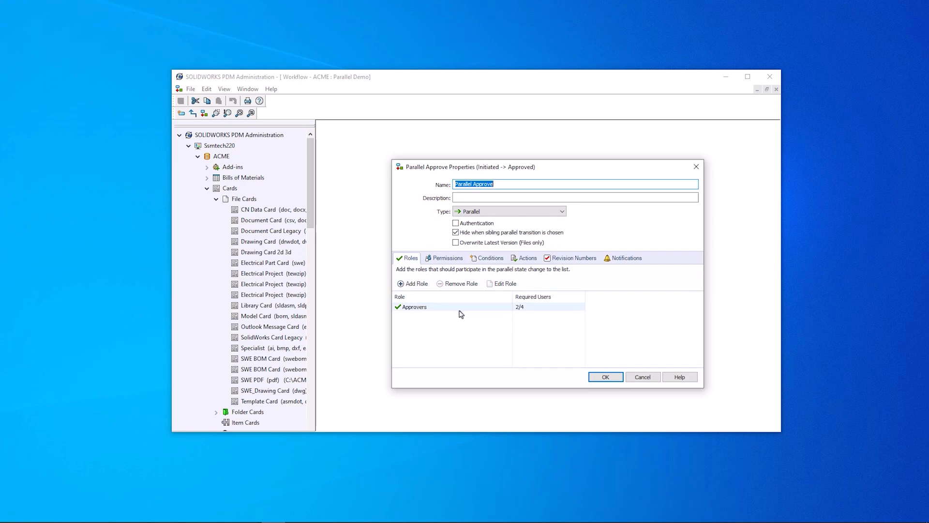
left_click(504, 284)
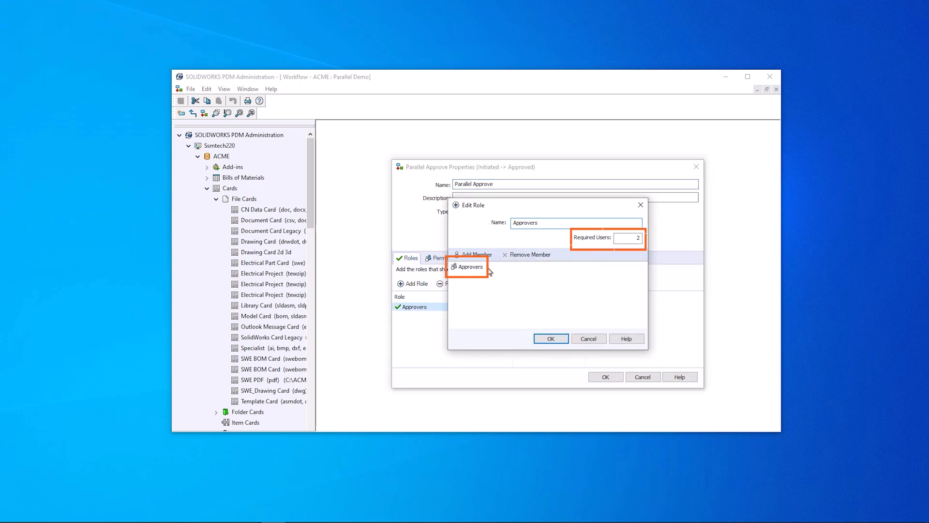
left_click(550, 339)
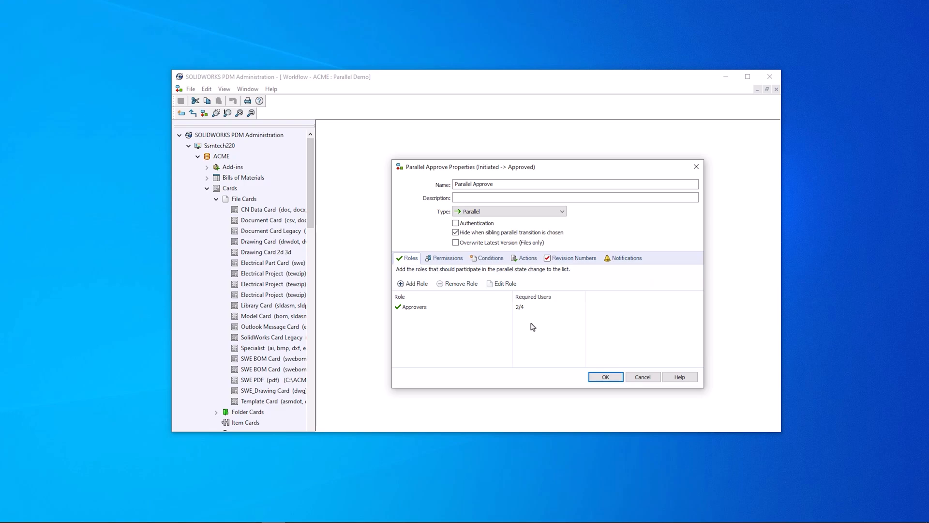
left_click(525, 257)
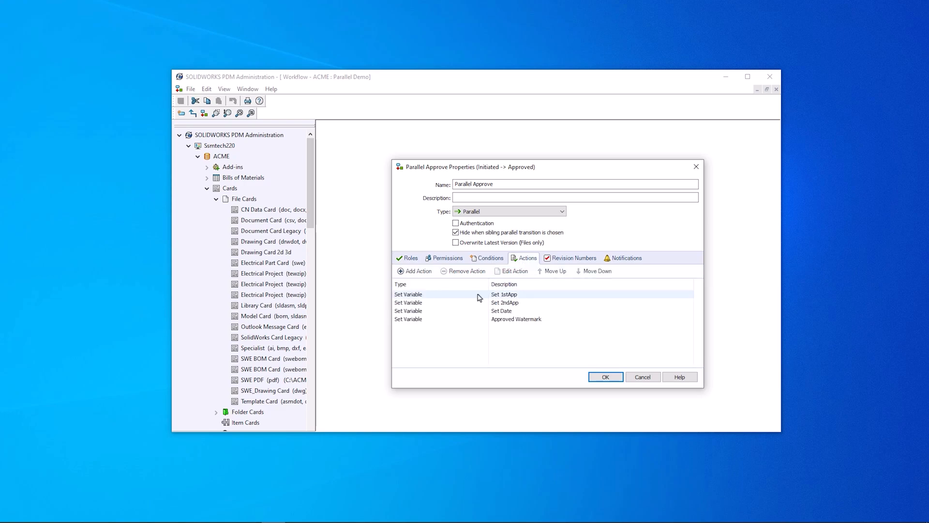
Step: Review the Set 1stApp and Set 2ndApp actions with their mapped approvers, then close the properties
double_click(503, 294)
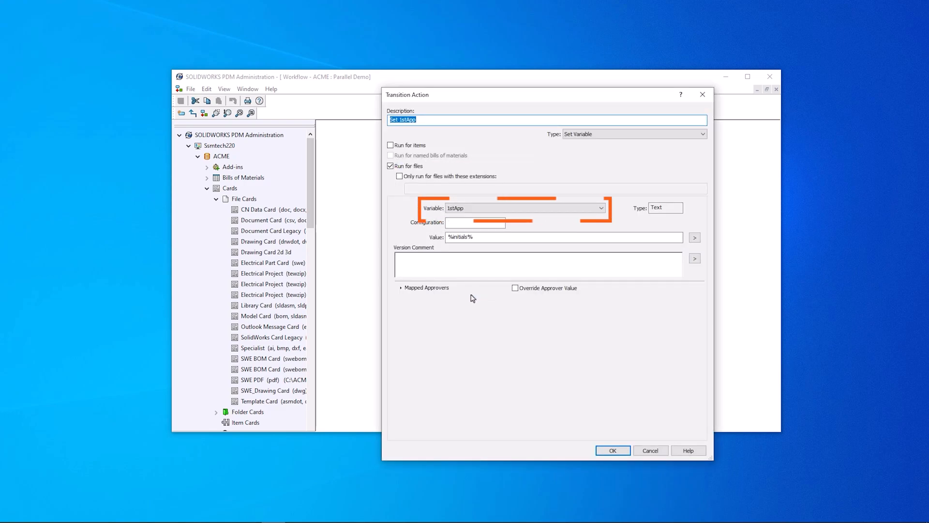
left_click(402, 288)
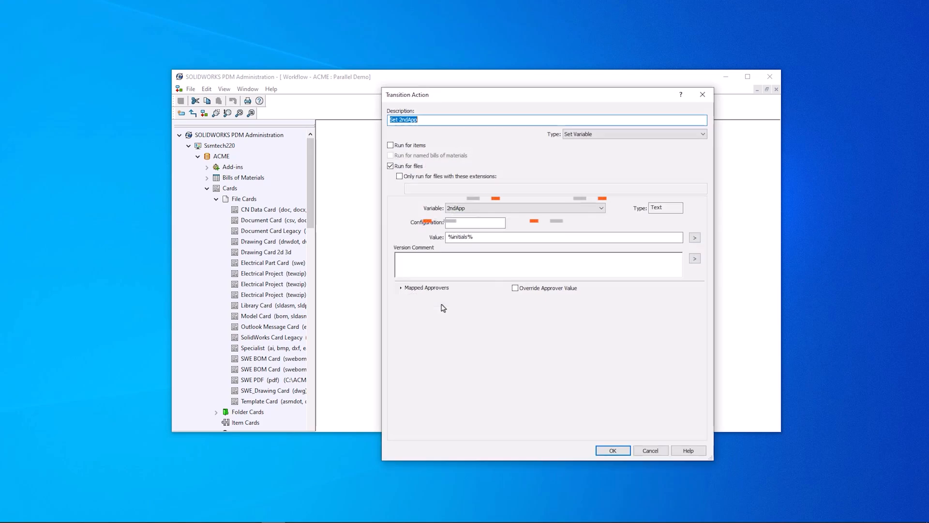
left_click(426, 288)
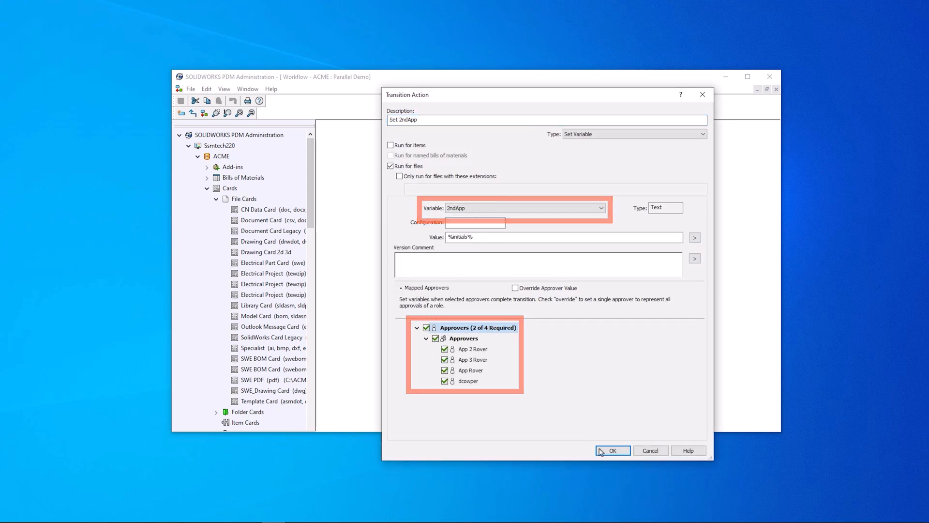
left_click(613, 450)
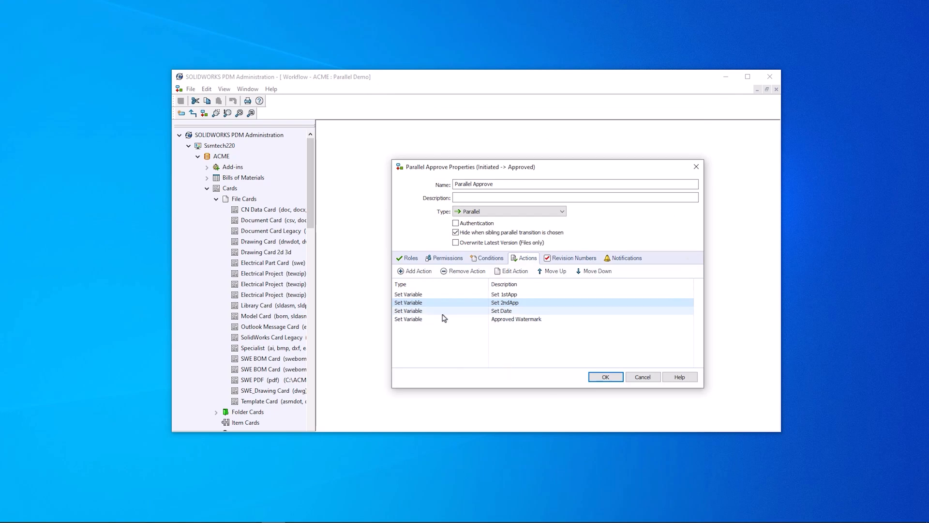
left_click(605, 377)
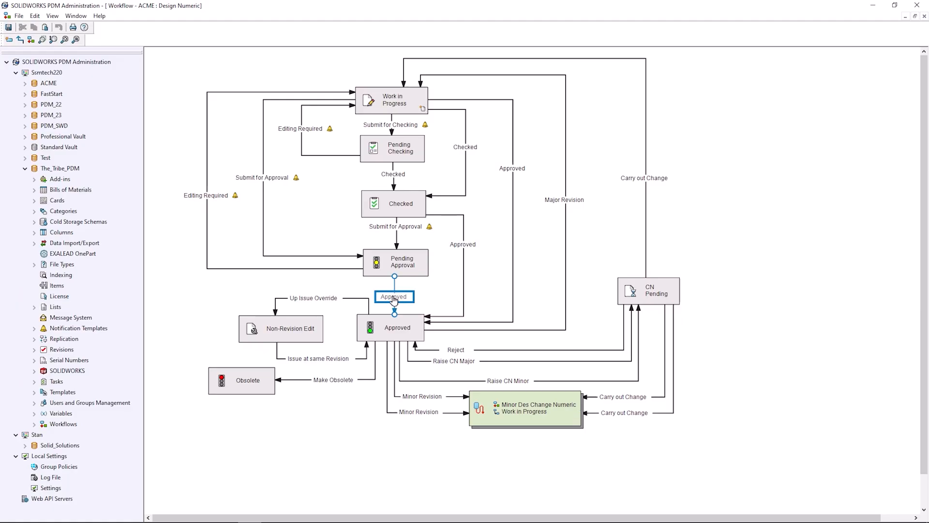
Step: On the Approved transition, disallow sequential state changes for Approvers, Managers and Project Managers
double_click(394, 296)
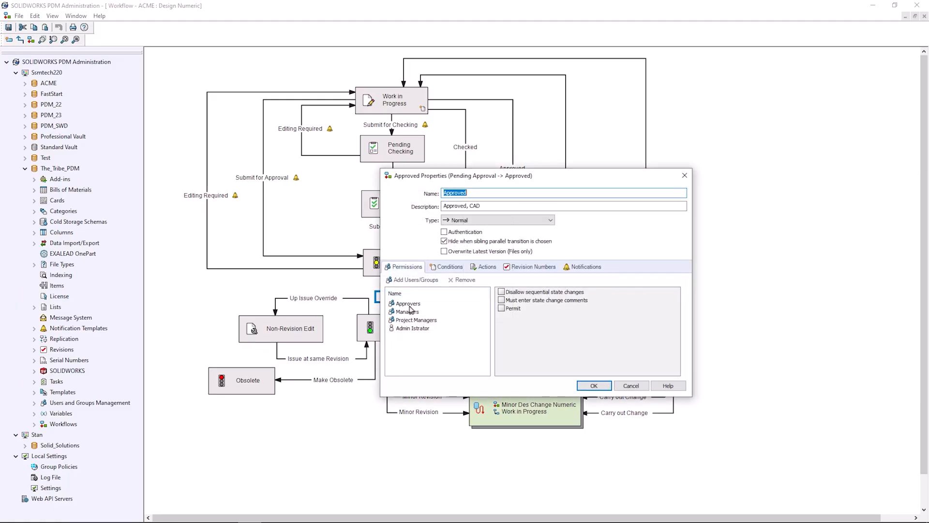
left_click(407, 303)
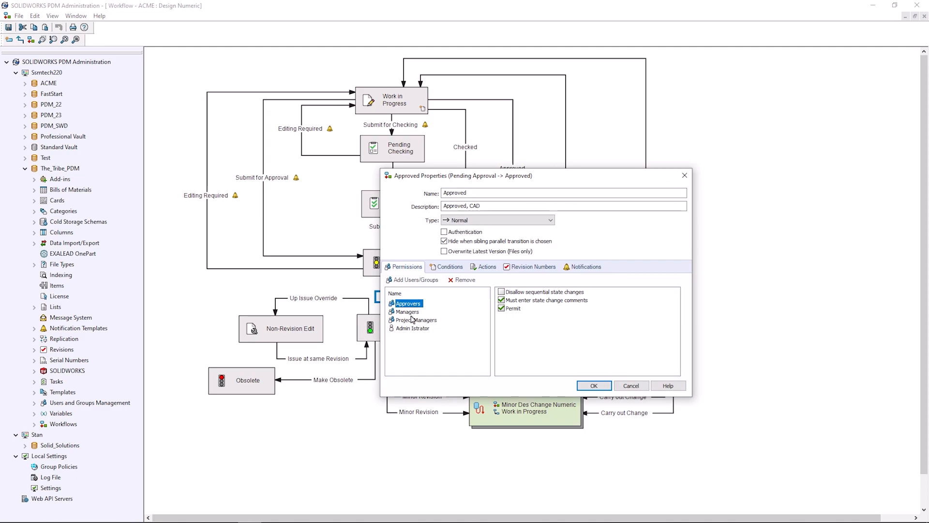
left_click(416, 321)
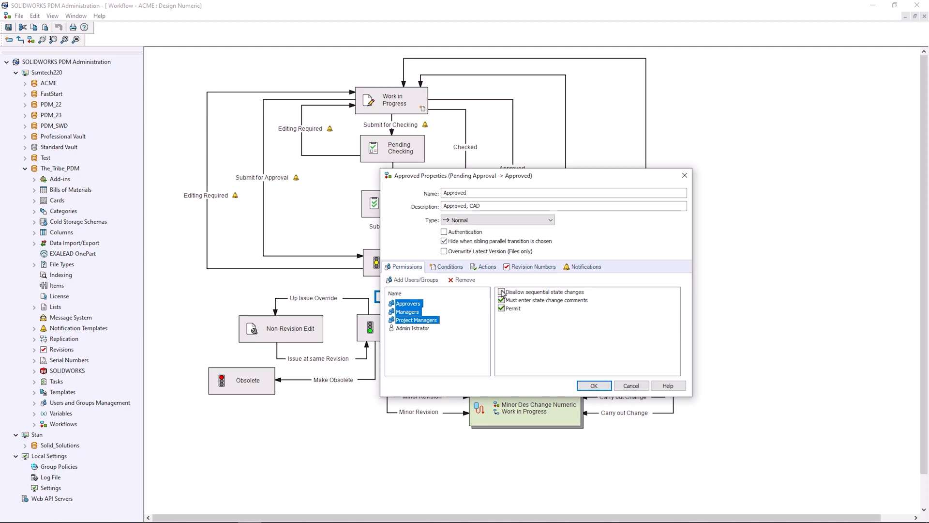
left_click(502, 291)
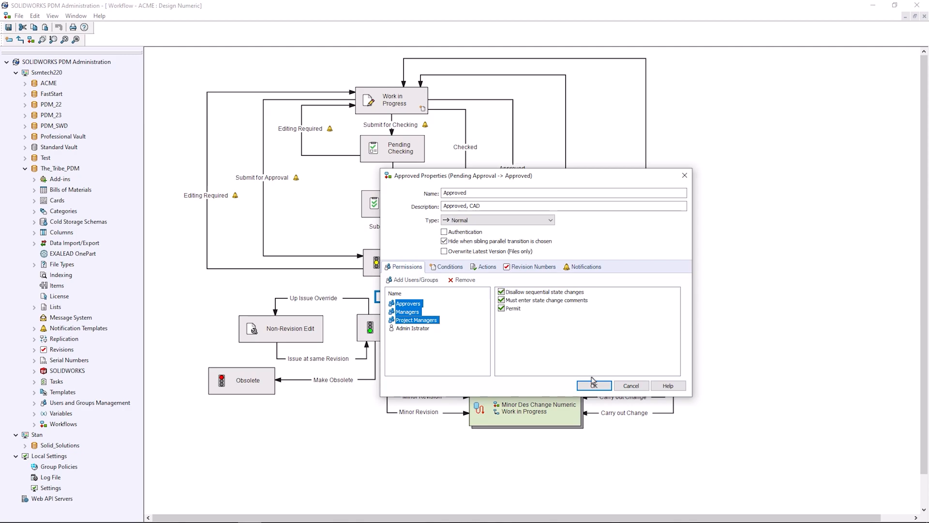